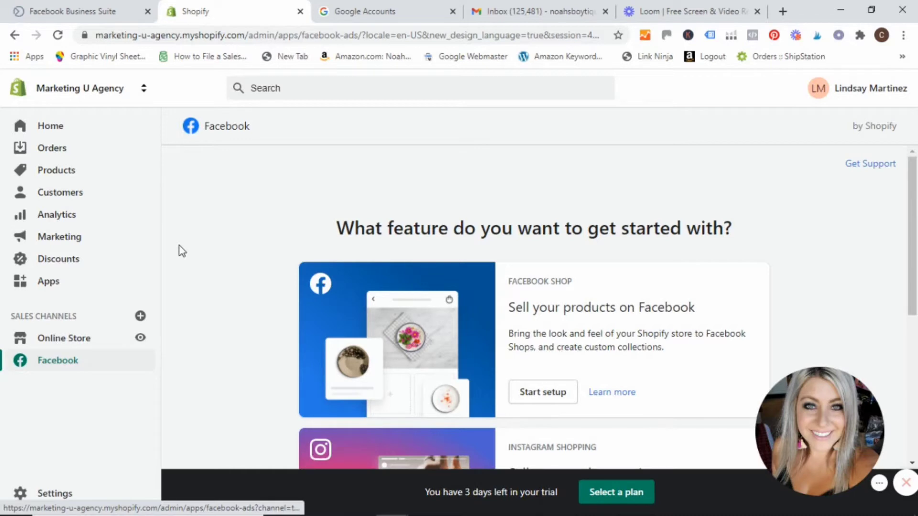
mouse_move(290, 121)
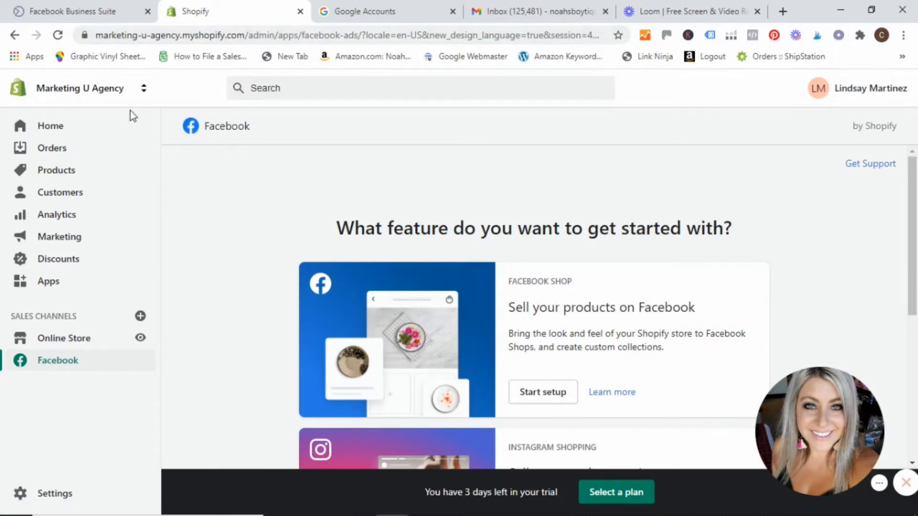
mouse_move(55, 274)
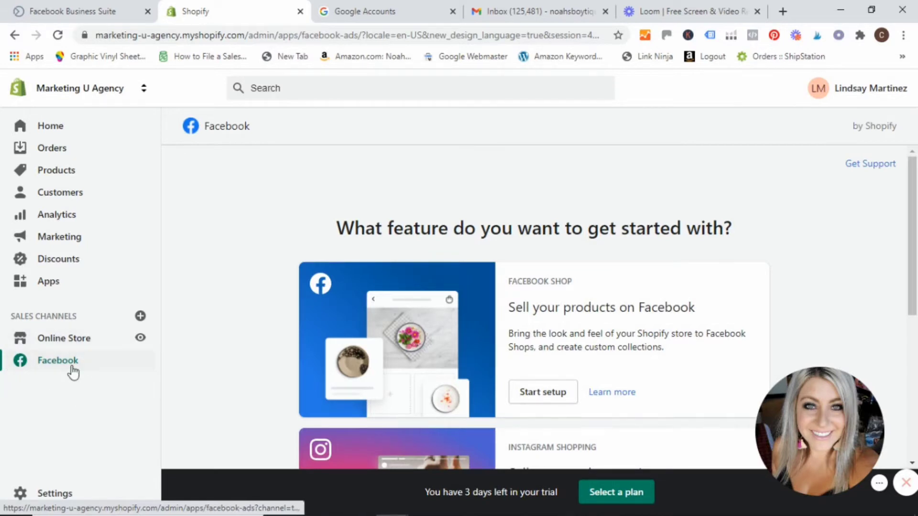
mouse_move(93, 369)
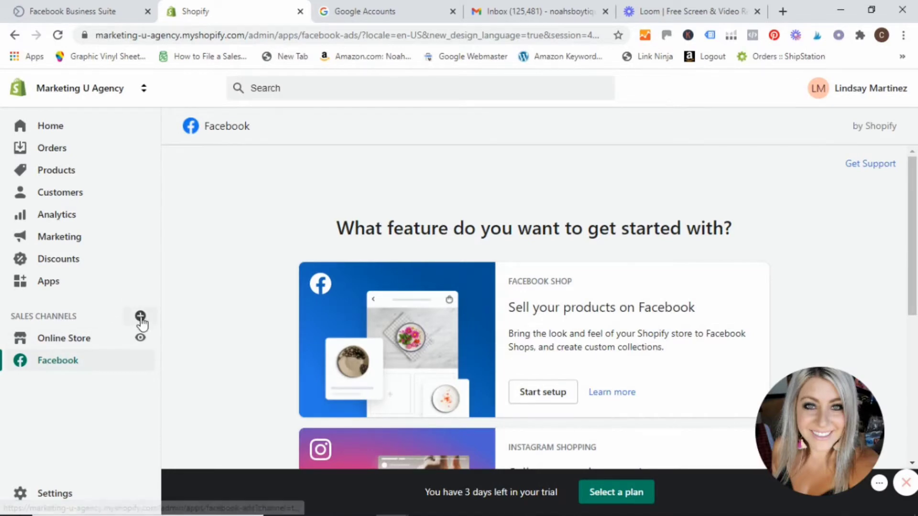
Step: Browse the sales channel list and close it without adding a channel
left_click(140, 316)
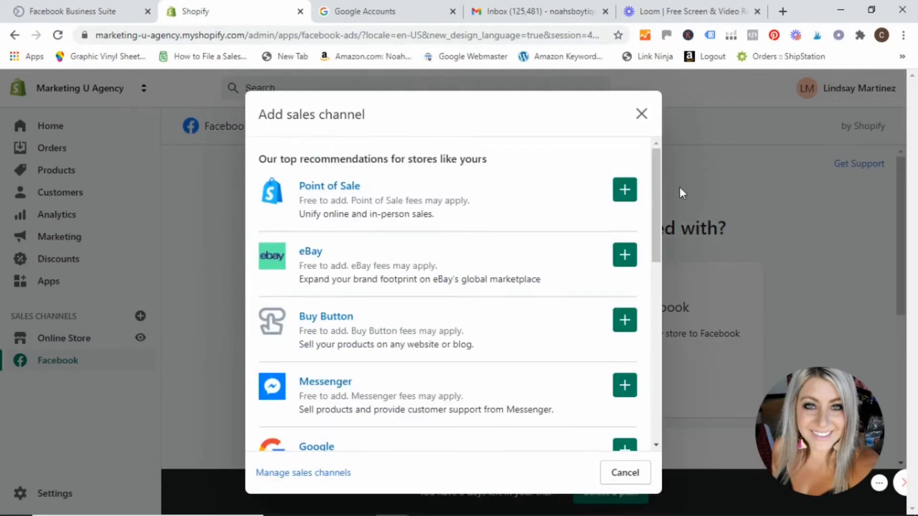
scroll("down", 3)
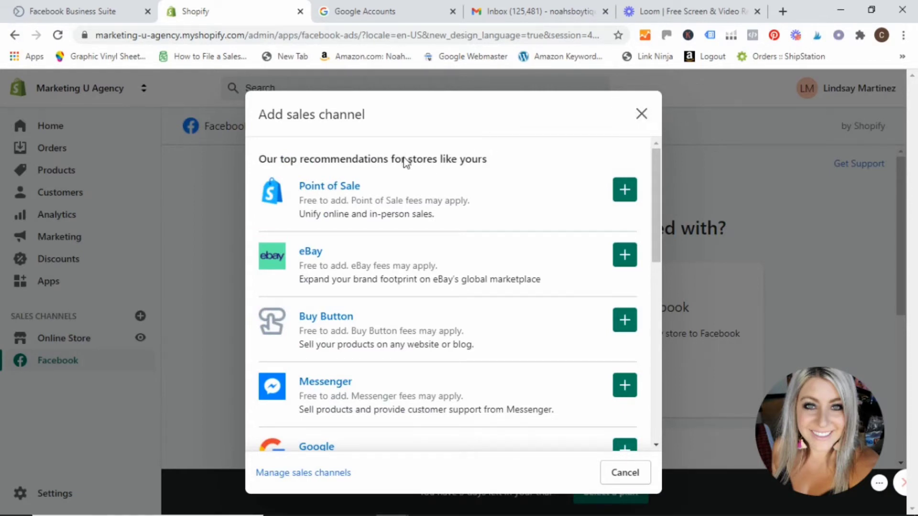
left_click(642, 113)
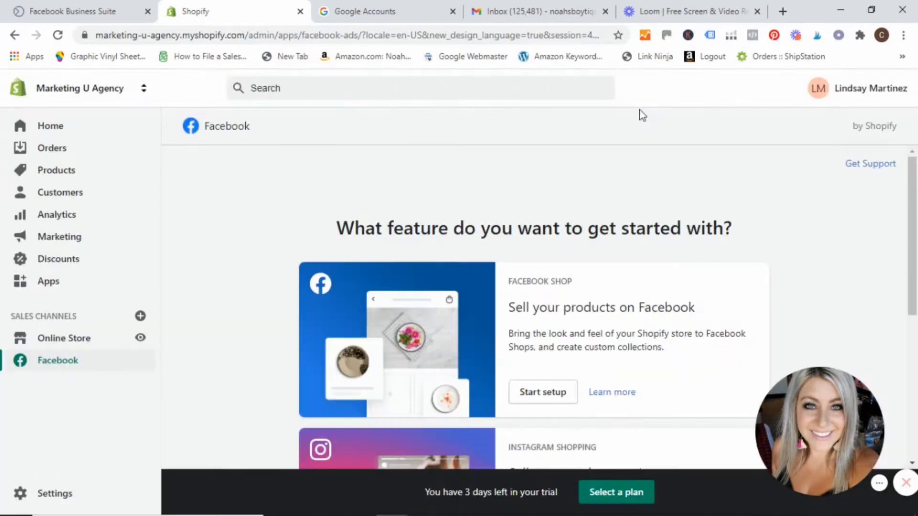
mouse_move(72, 342)
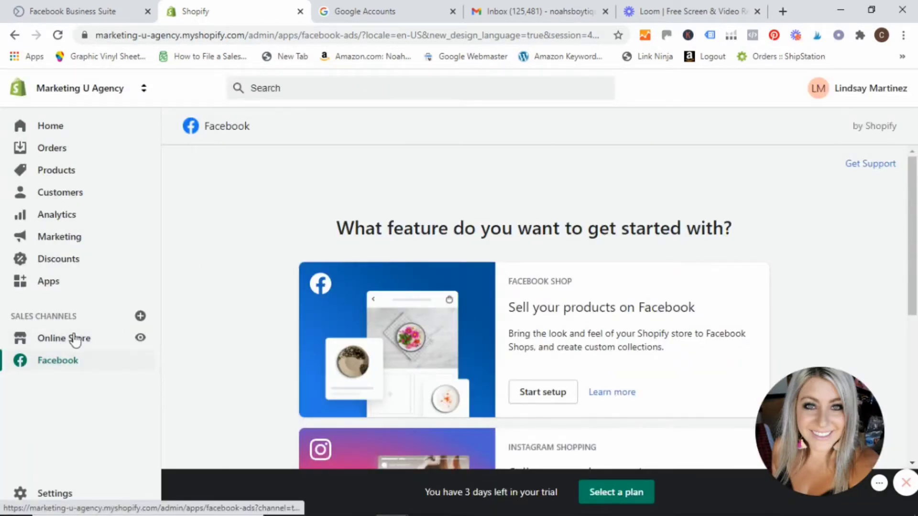
mouse_move(136, 366)
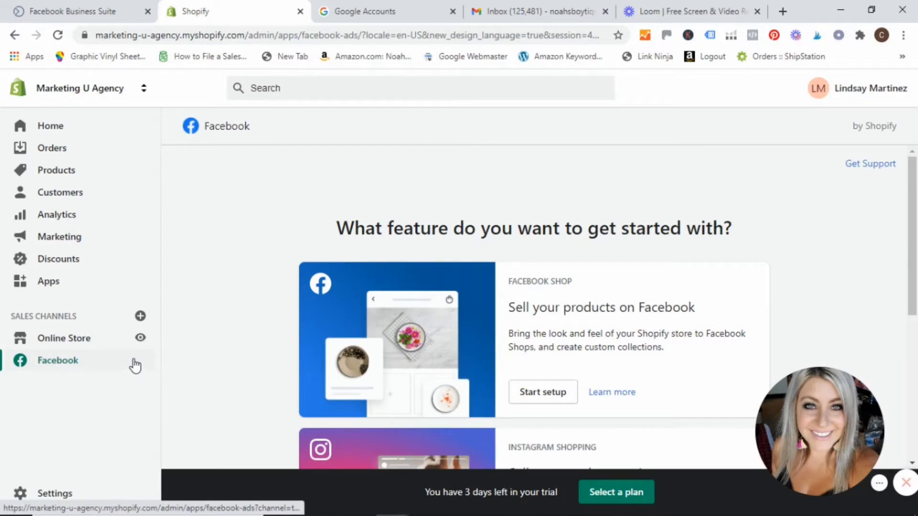
Step: Go to Online Store Preferences and launch Set up Facebook in the Facebook Pixel section
left_click(63, 338)
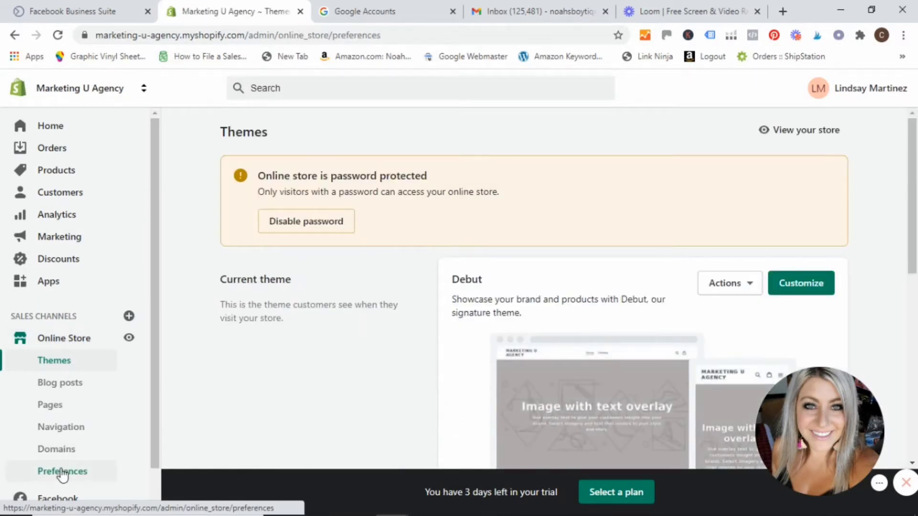
left_click(61, 472)
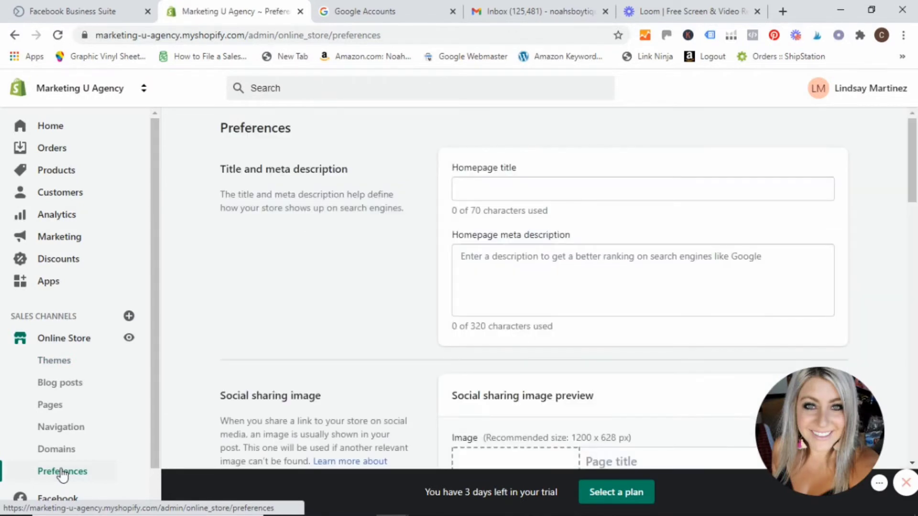
mouse_move(844, 132)
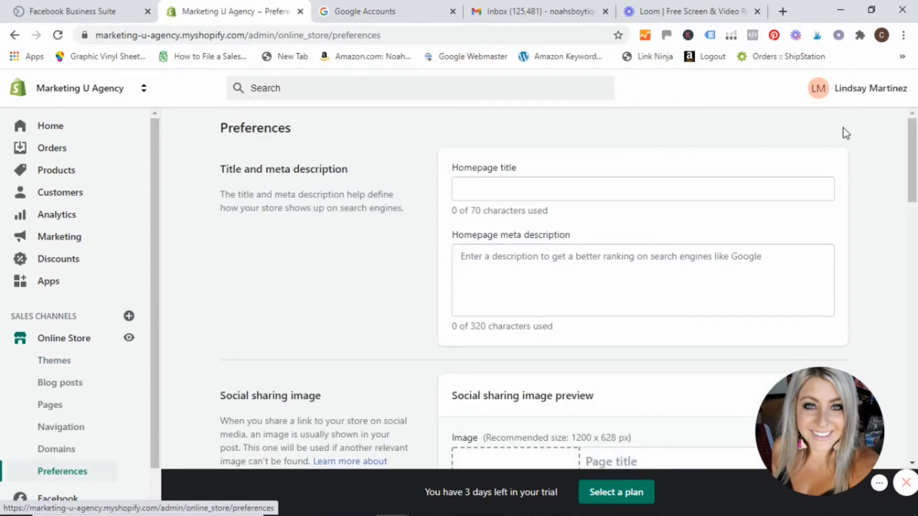
scroll("down", 3)
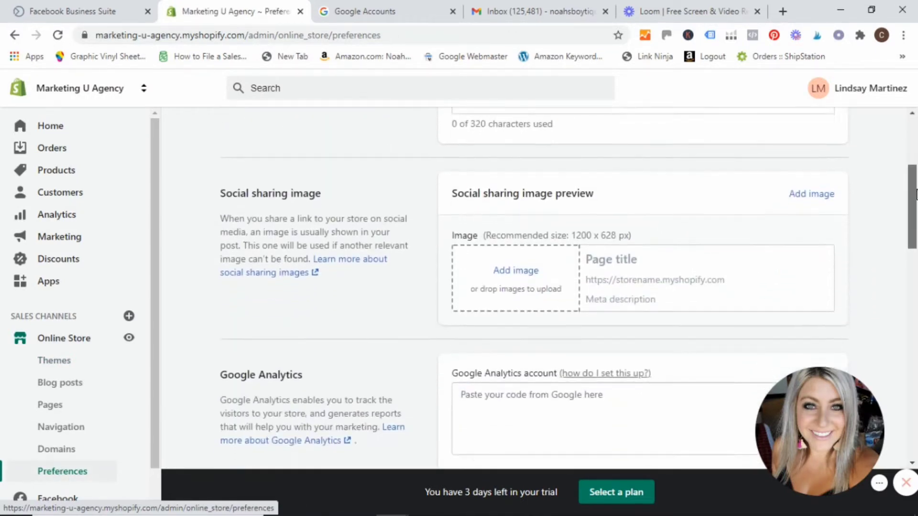
scroll("down", 3)
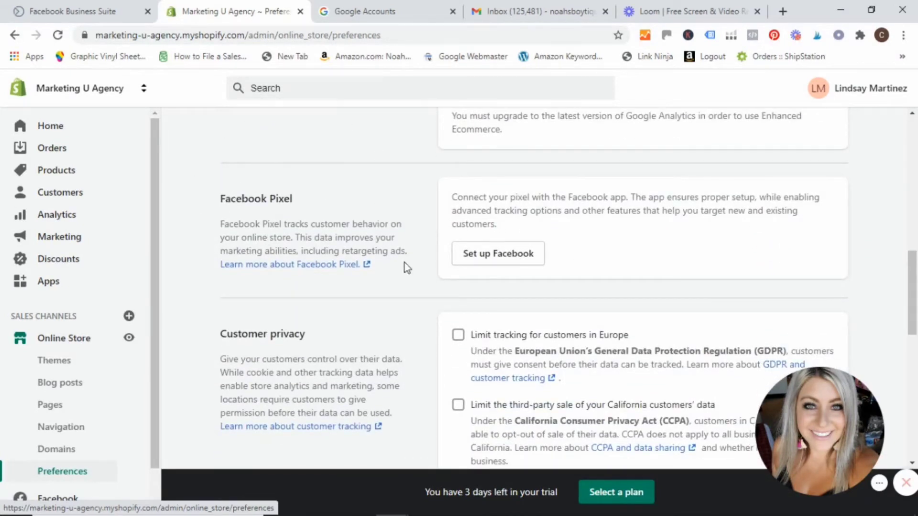
mouse_move(640, 225)
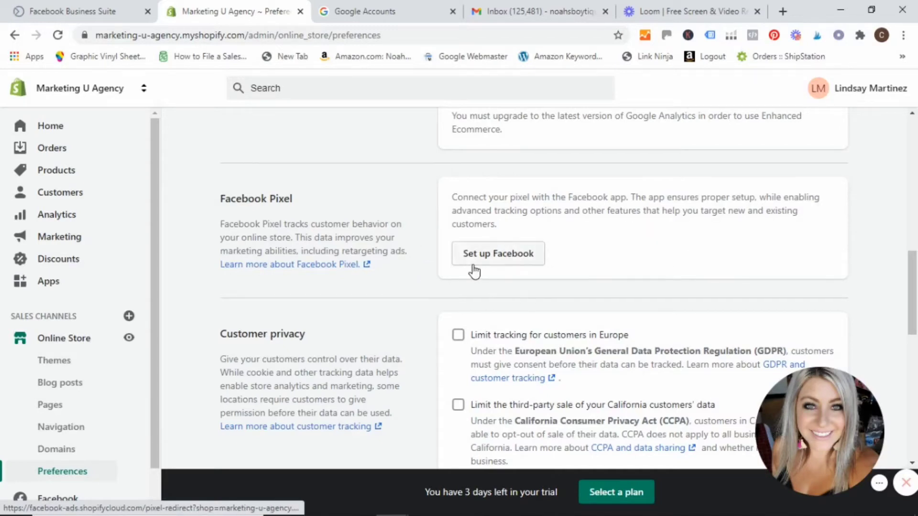
mouse_move(503, 258)
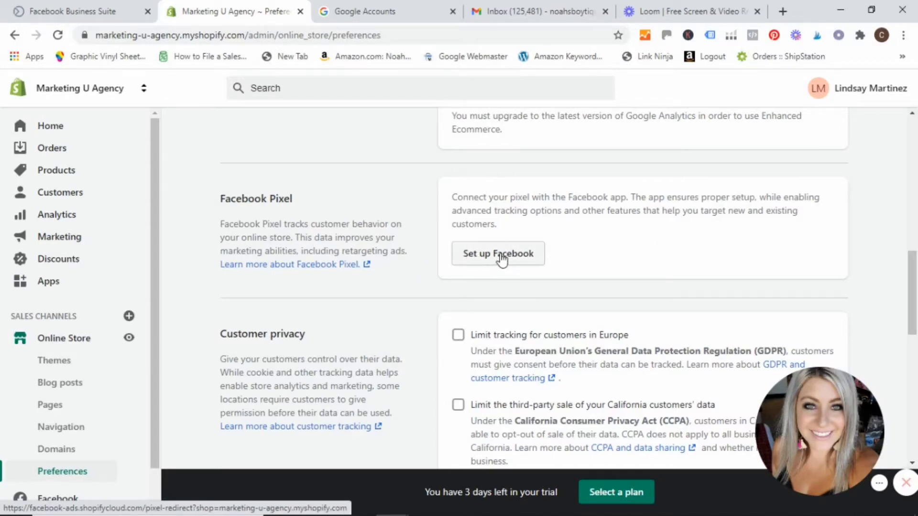
left_click(498, 254)
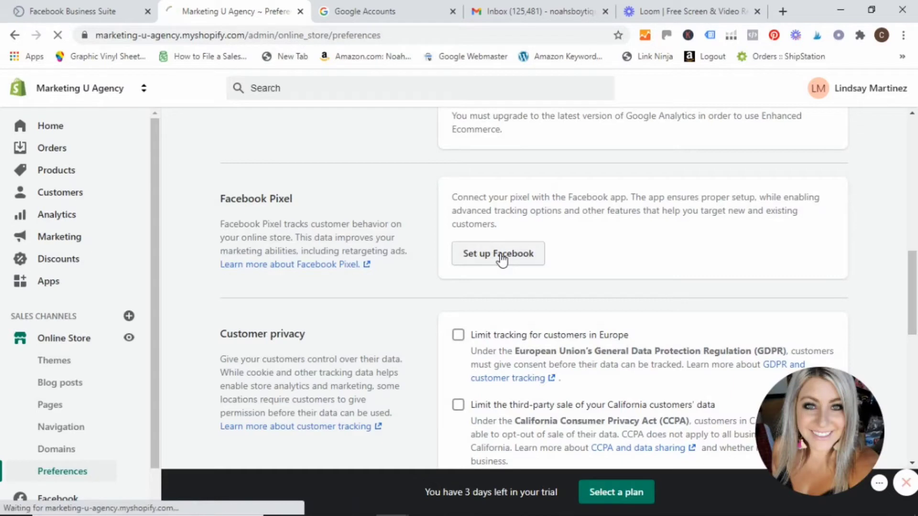
Step: Continue into Set up Facebook Marketing and choose Connect account under Facebook account
left_click(498, 253)
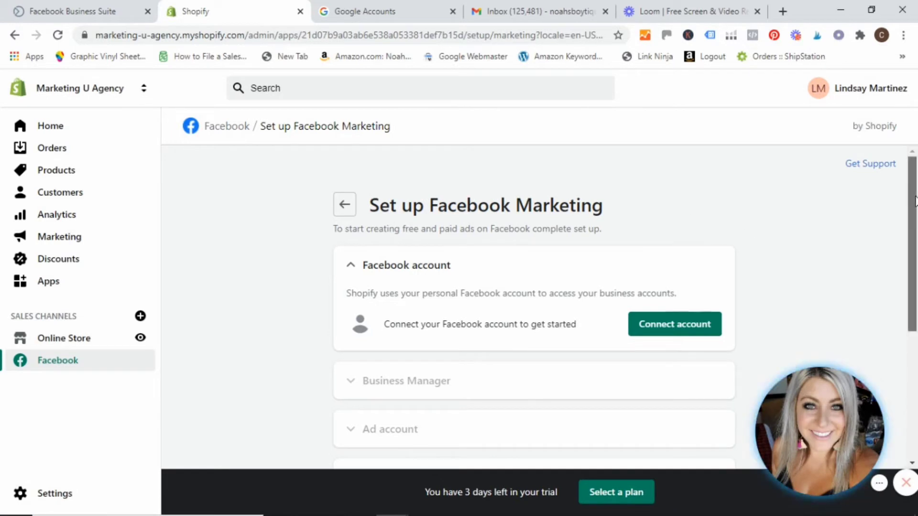
scroll("down", 3)
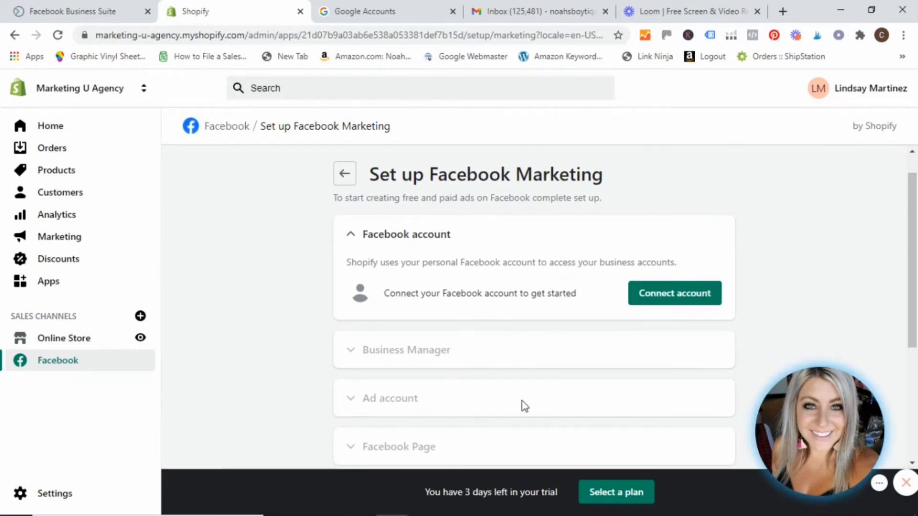
scroll("down", 3)
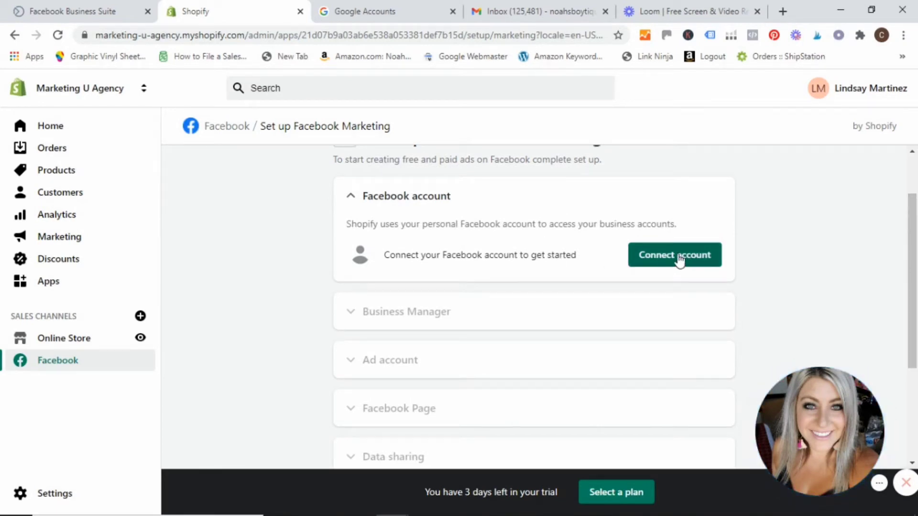
left_click(679, 255)
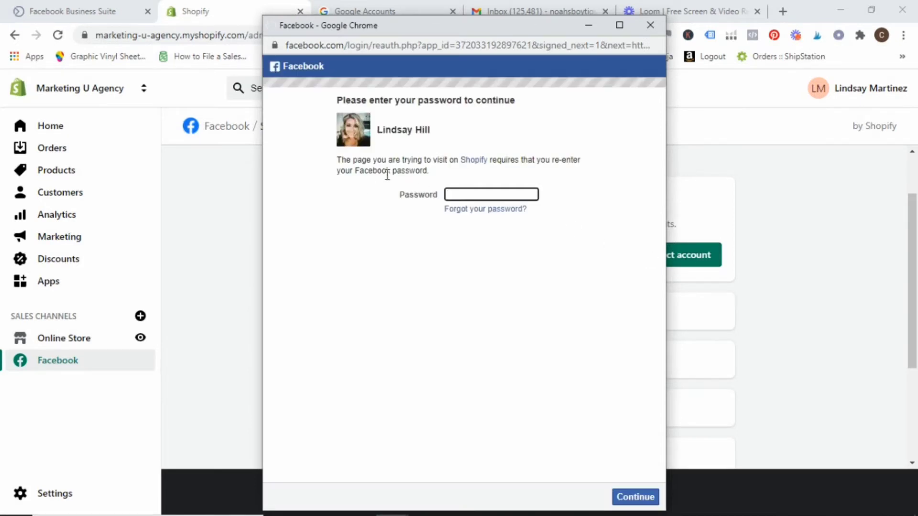
Step: Maximize the Facebook popup and re-enter the account password to connect it
left_click(619, 25)
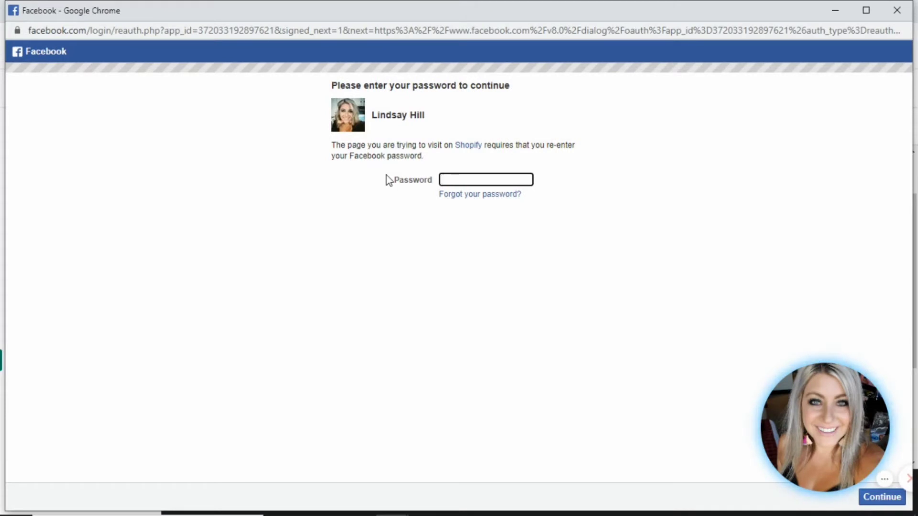
left_click(485, 180)
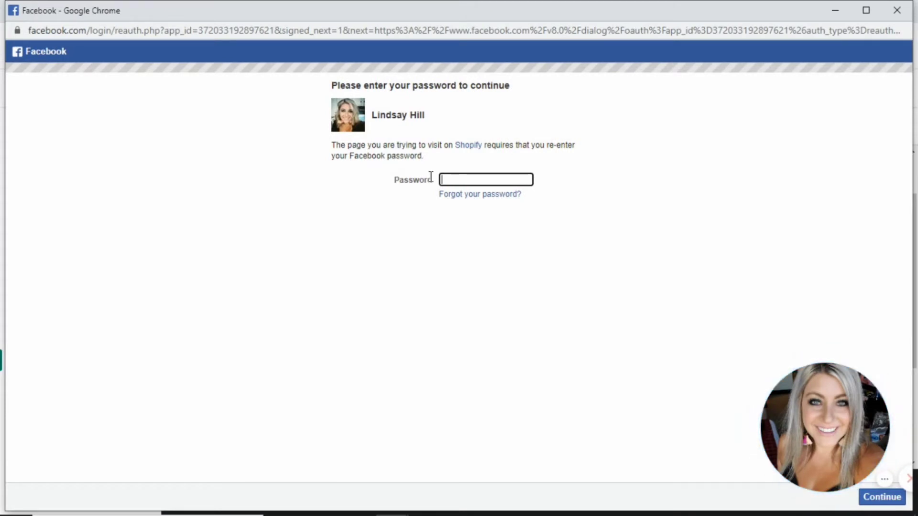
type("•••")
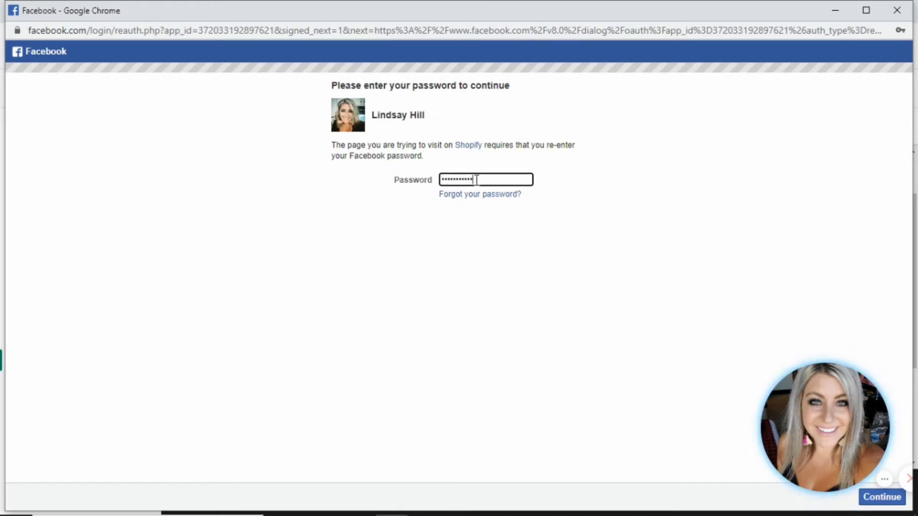
left_click(882, 498)
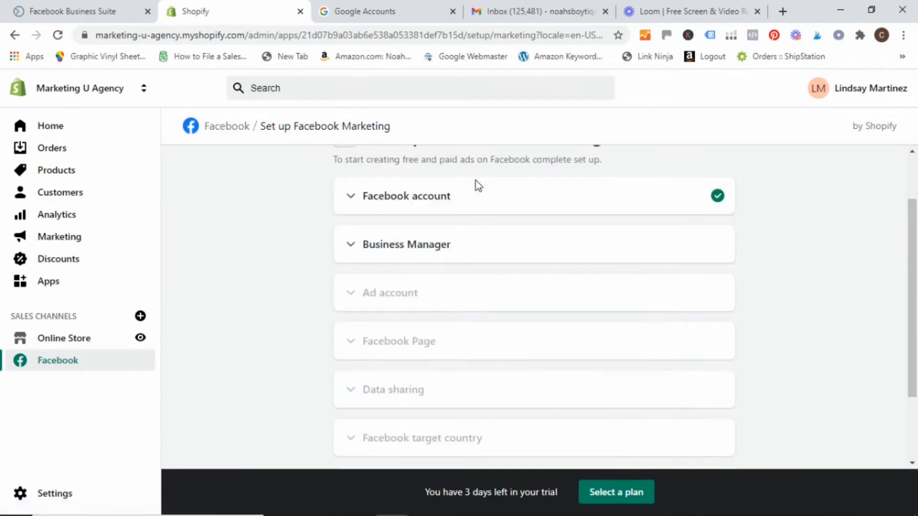
Step: Show the available Business Managers and connect Noah's Boytique
left_click(406, 245)
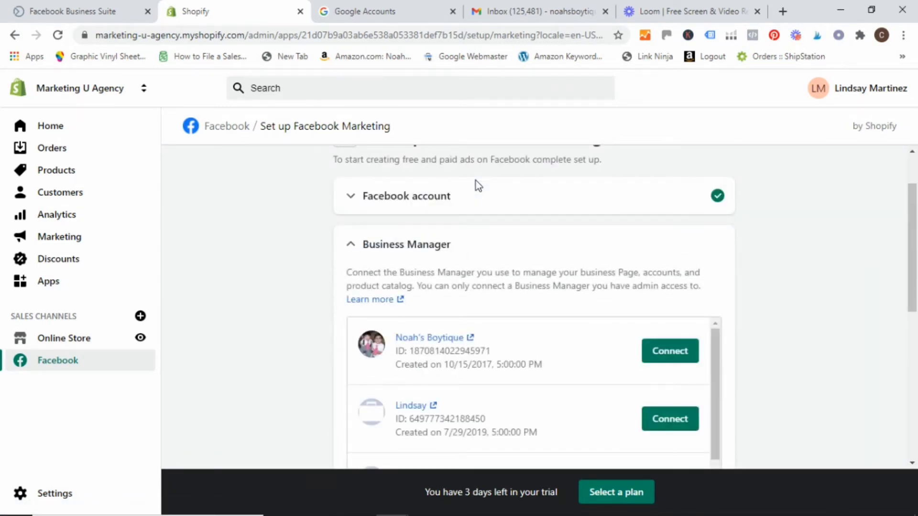
scroll("down", 3)
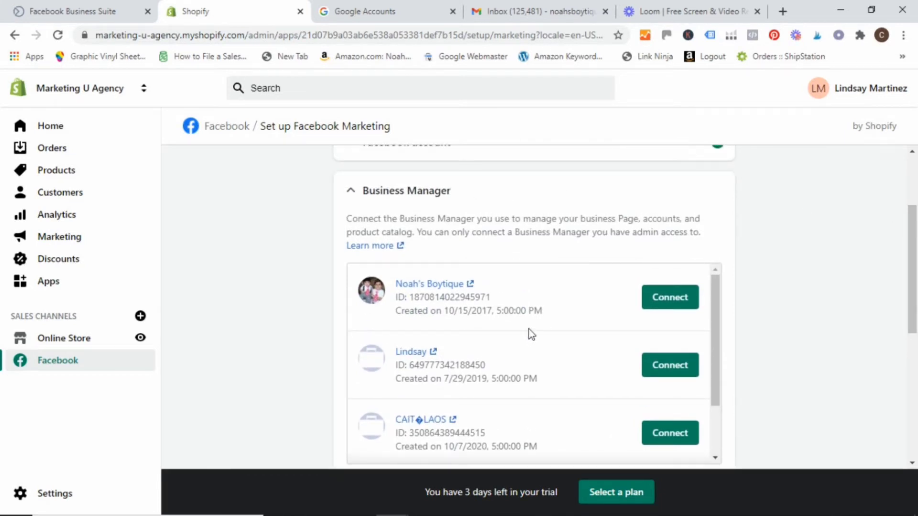
mouse_move(532, 446)
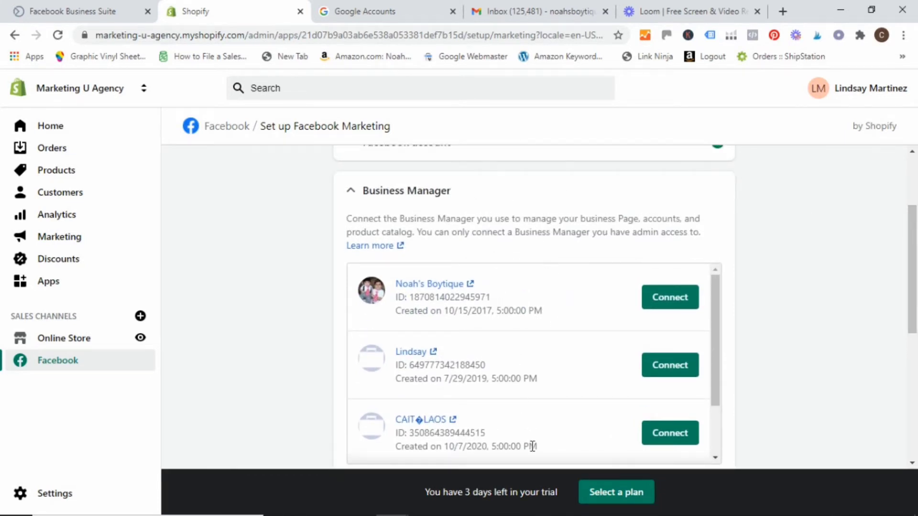
scroll("down", 3)
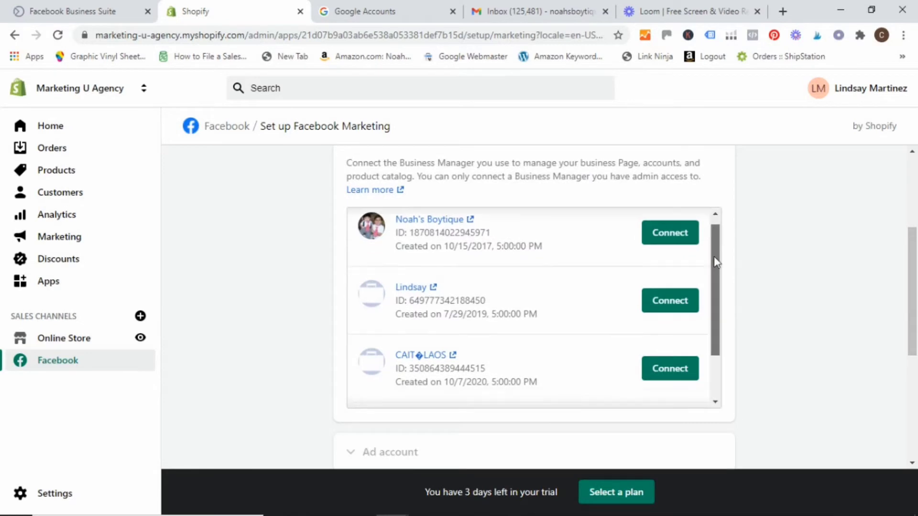
scroll("down", 3)
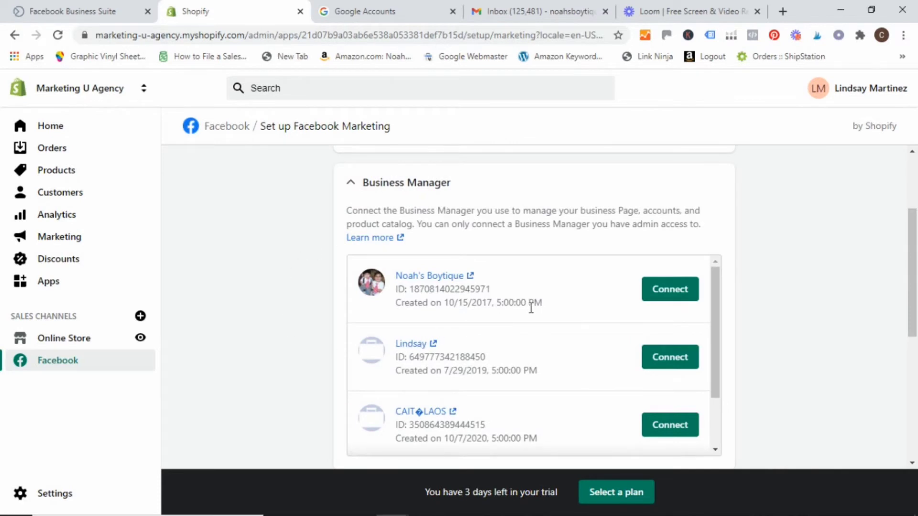
mouse_move(520, 292)
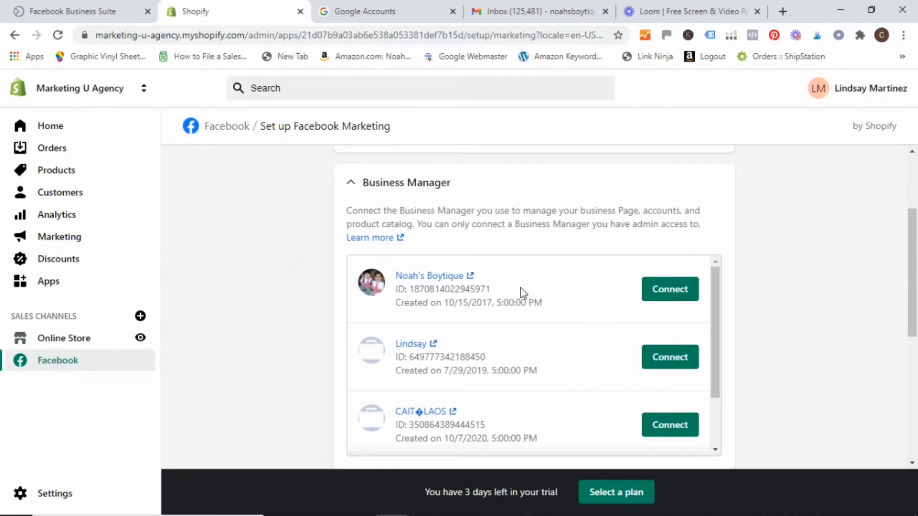
mouse_move(670, 292)
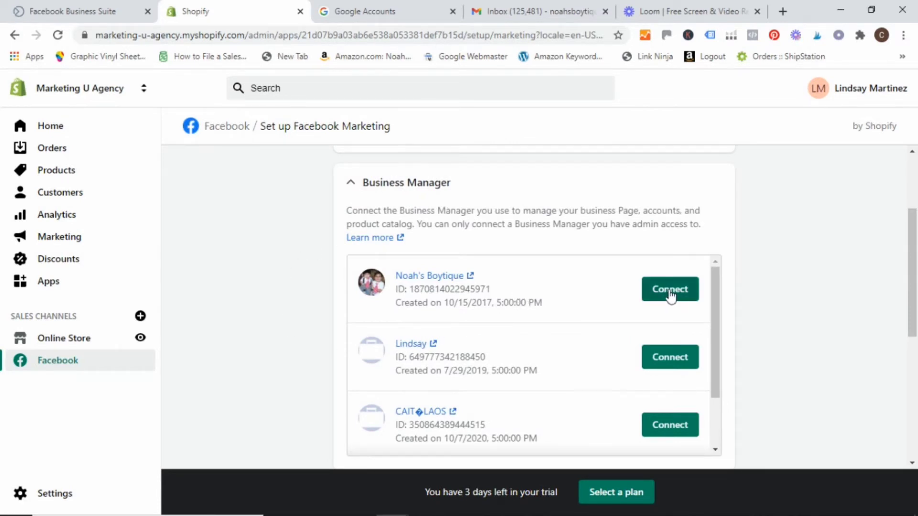
mouse_move(561, 290)
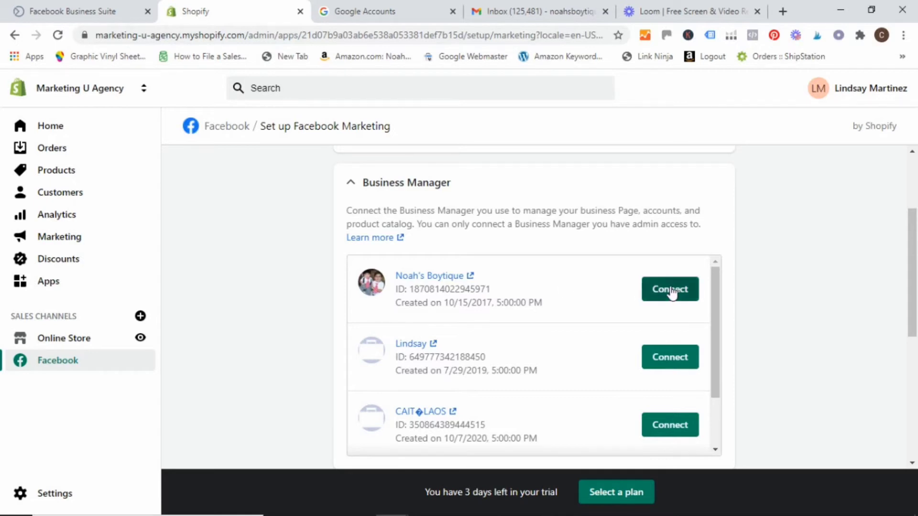
left_click(670, 290)
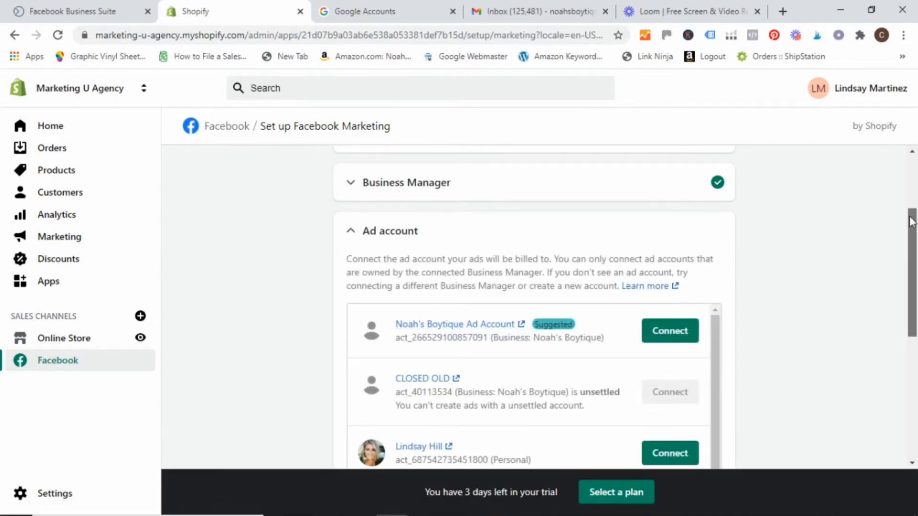
Step: Connect Noah's Boytique Ad Account in the Ad account step
scroll("down", 3)
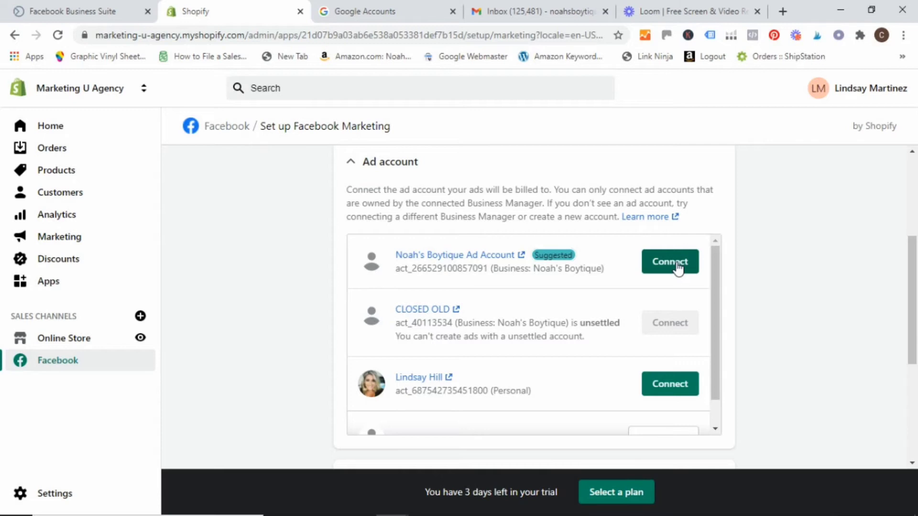
mouse_move(462, 259)
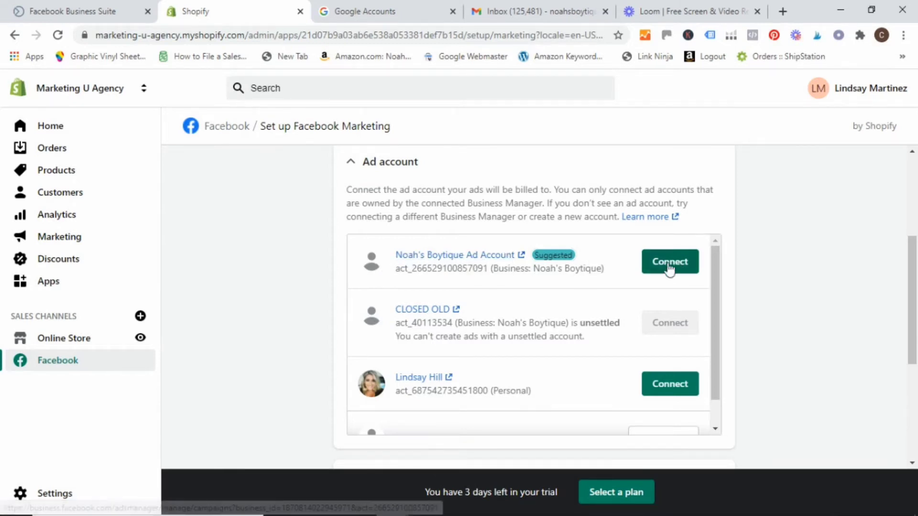
left_click(670, 262)
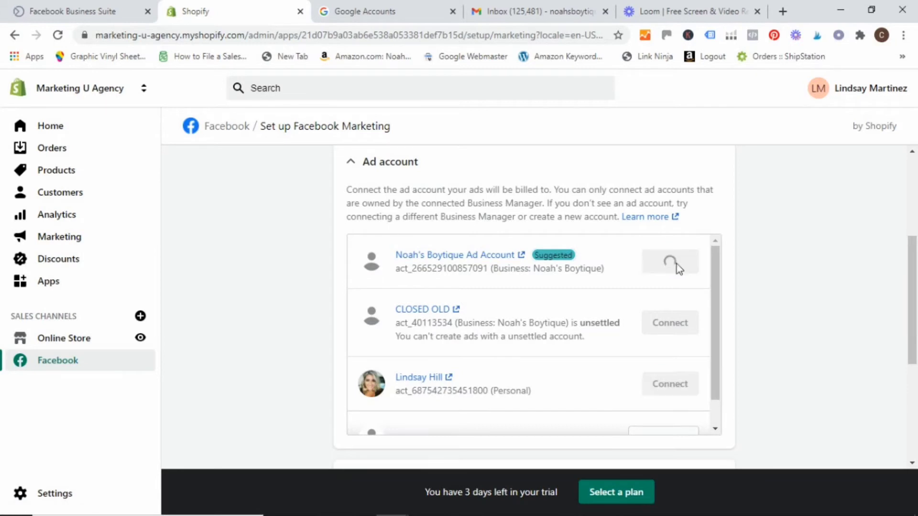
left_click(670, 262)
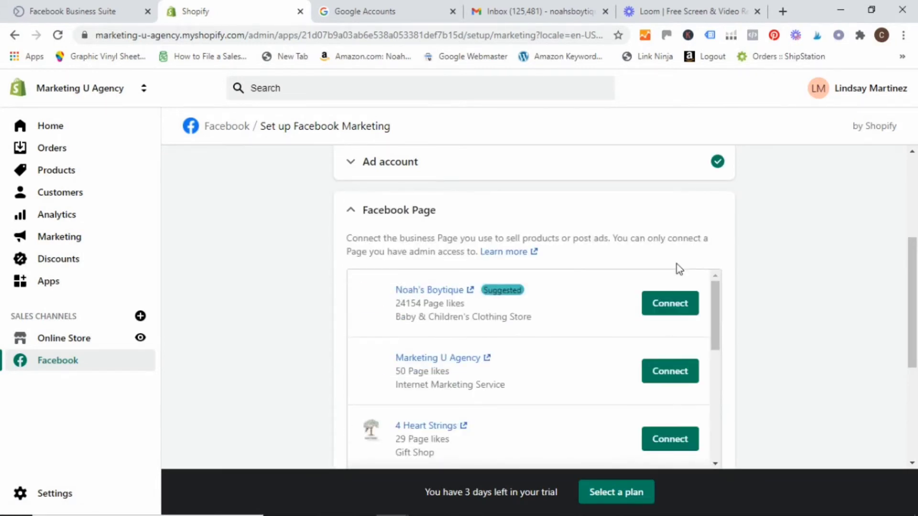
Step: Try connecting the Noah's Boytique Facebook Page twice, dismiss the network error, and reload
scroll("down", 3)
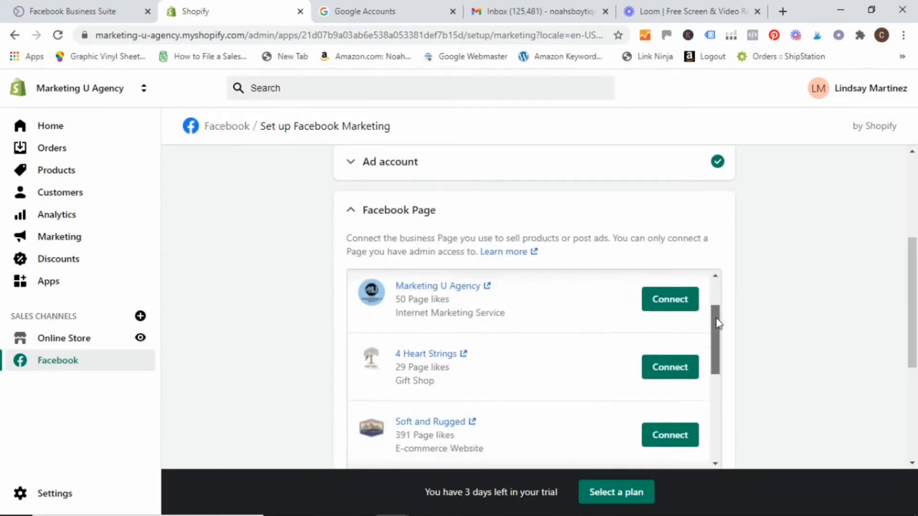
scroll("down", 3)
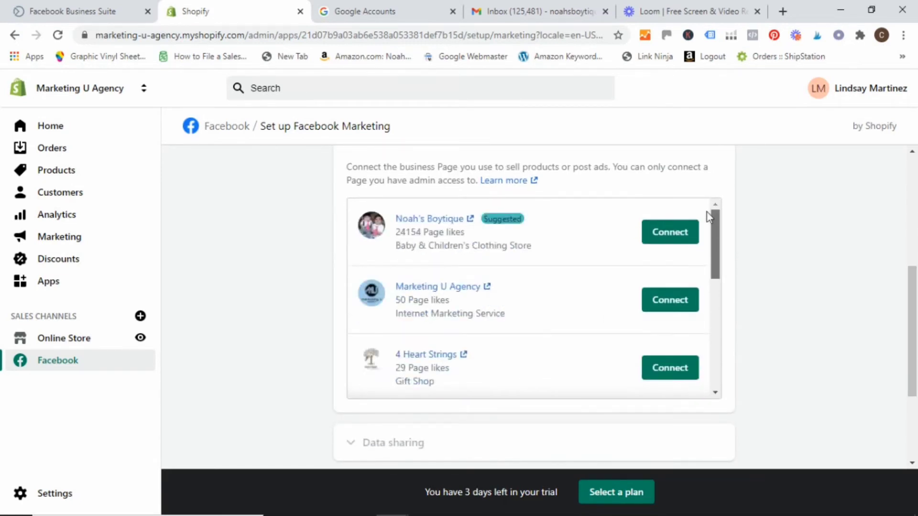
mouse_move(633, 251)
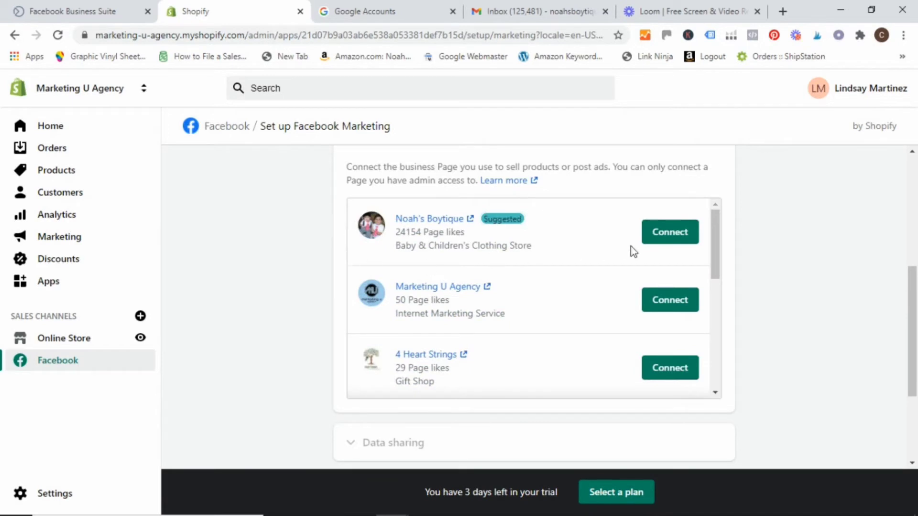
mouse_move(672, 235)
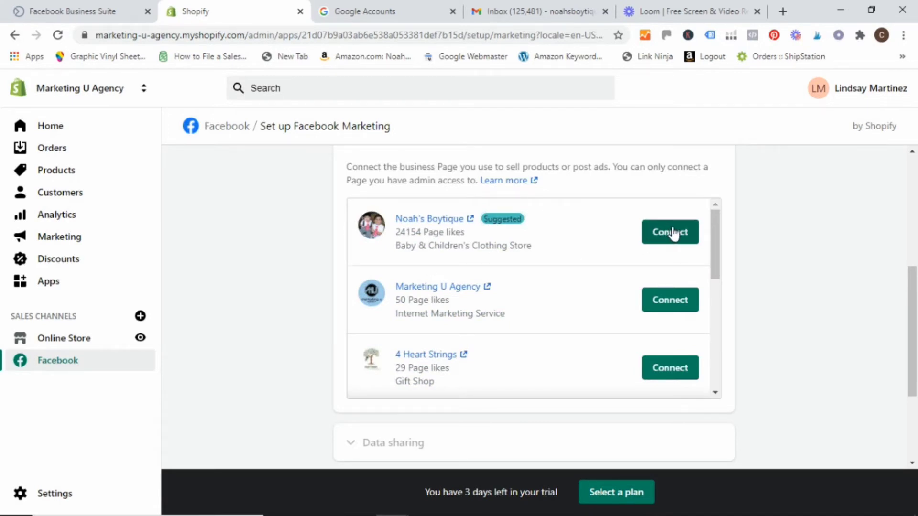
left_click(670, 232)
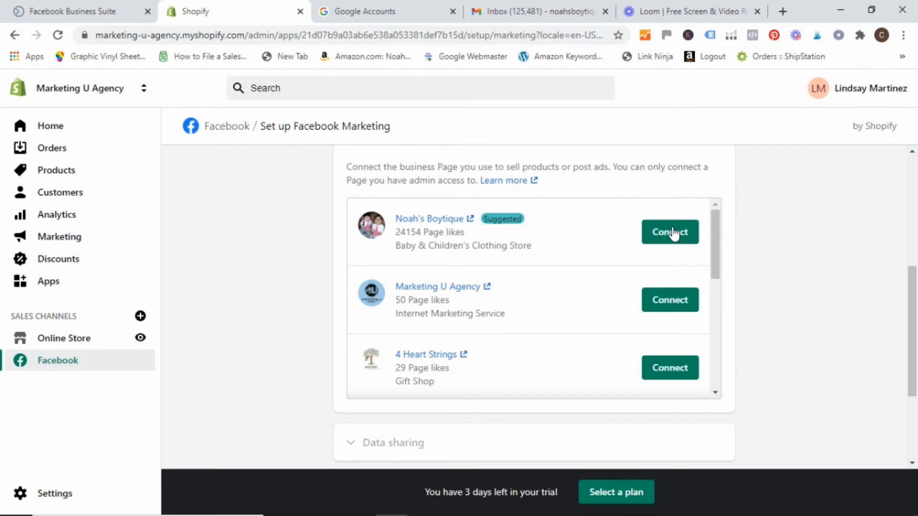
scroll("down", 3)
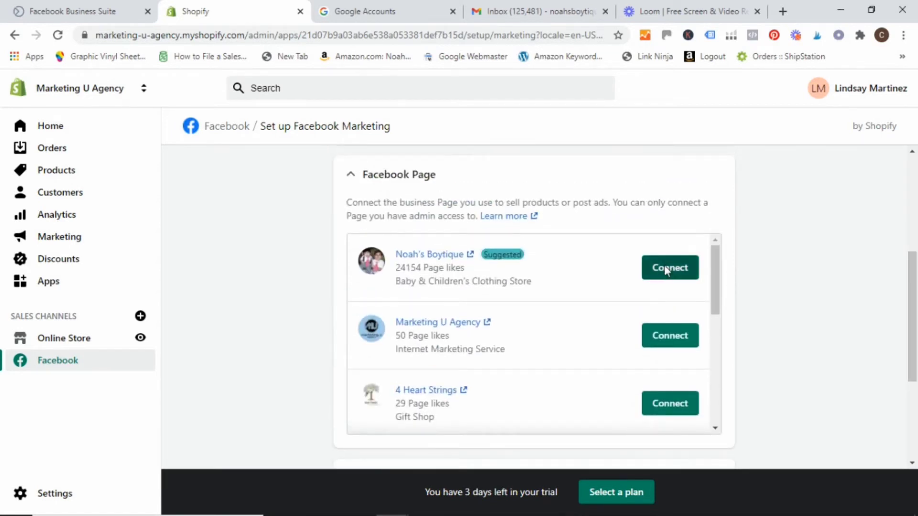
left_click(670, 267)
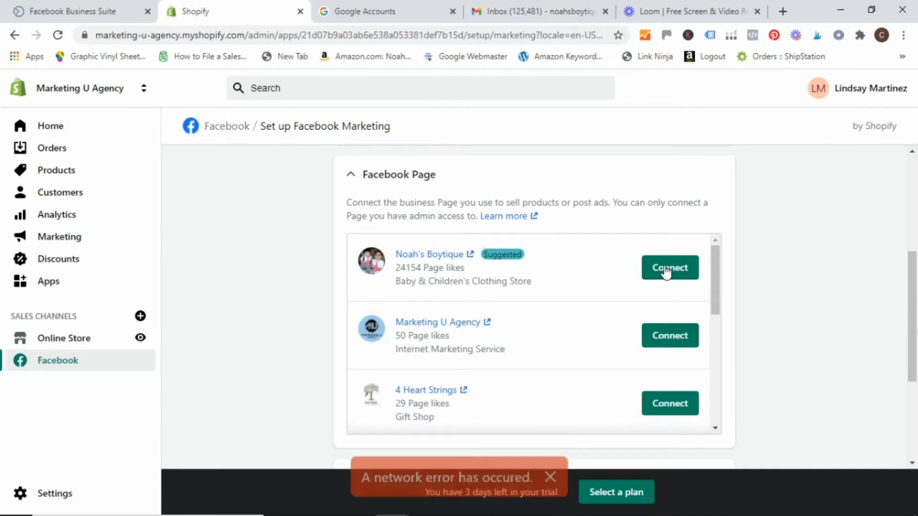
left_click(550, 478)
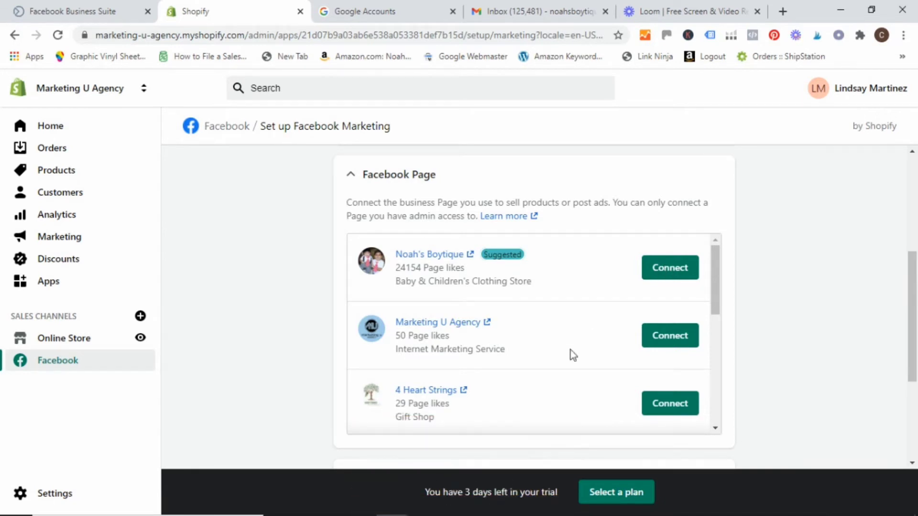
mouse_move(637, 238)
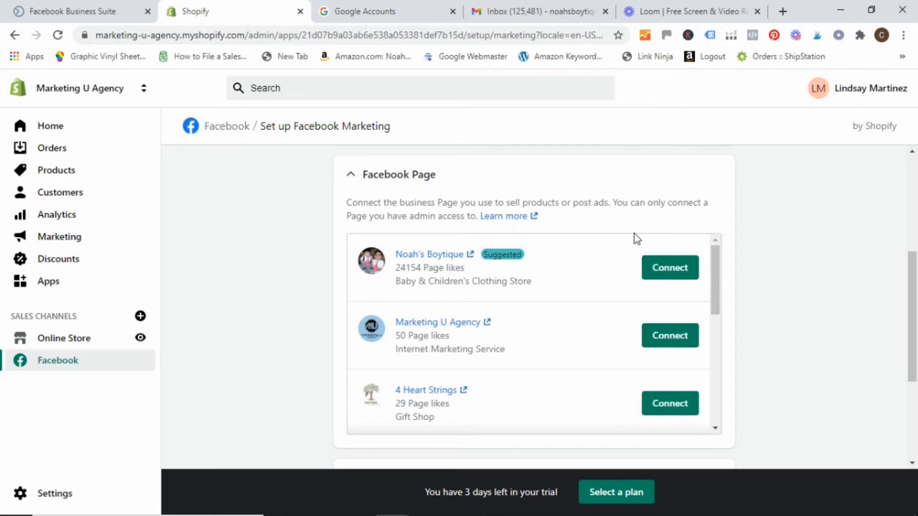
mouse_move(657, 269)
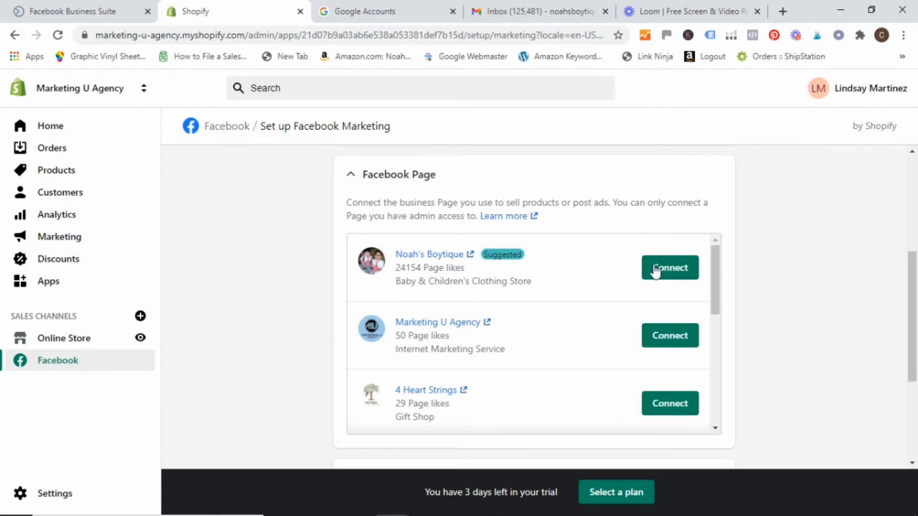
mouse_move(534, 369)
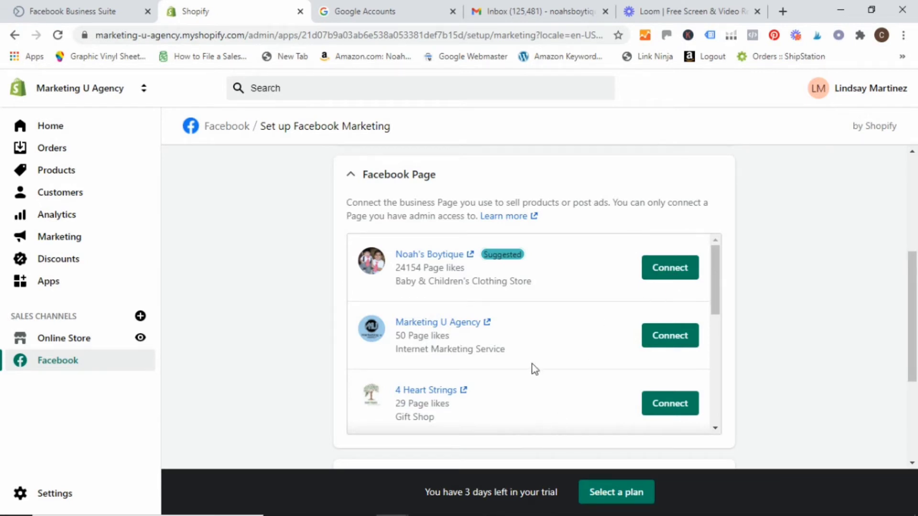
mouse_move(532, 254)
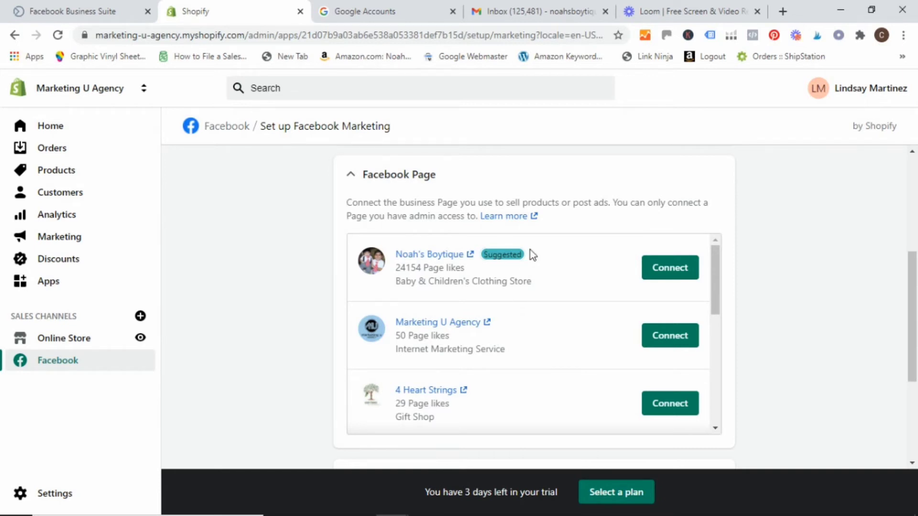
left_click(57, 36)
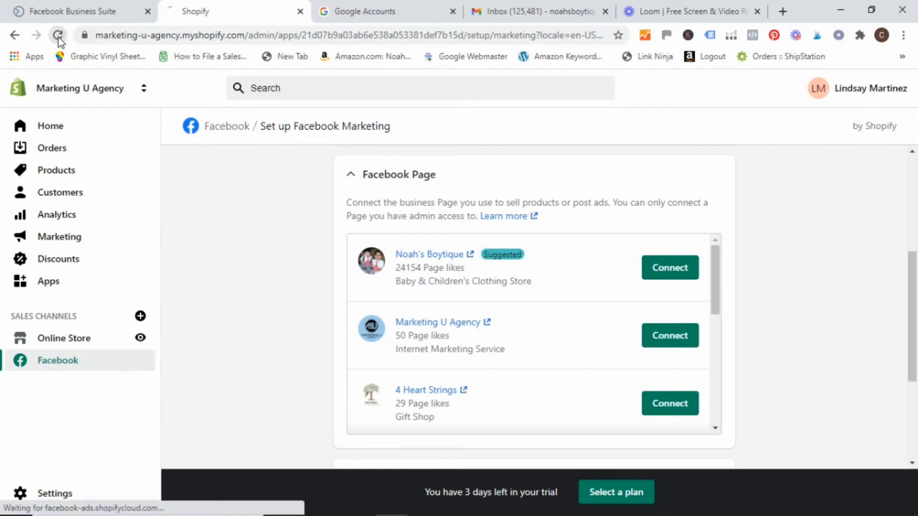
Step: Reload the setup page and check that the Noah's Boytique Facebook Page step is complete
left_click(58, 35)
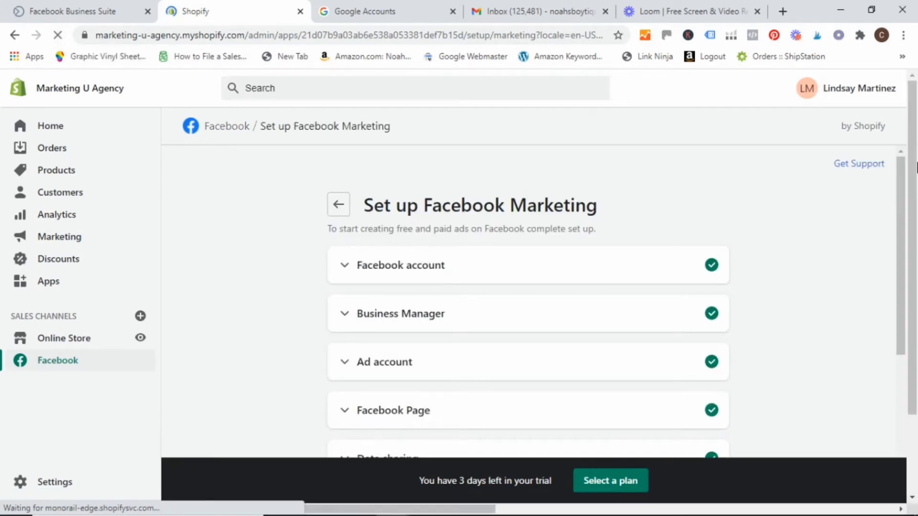
scroll("down", 3)
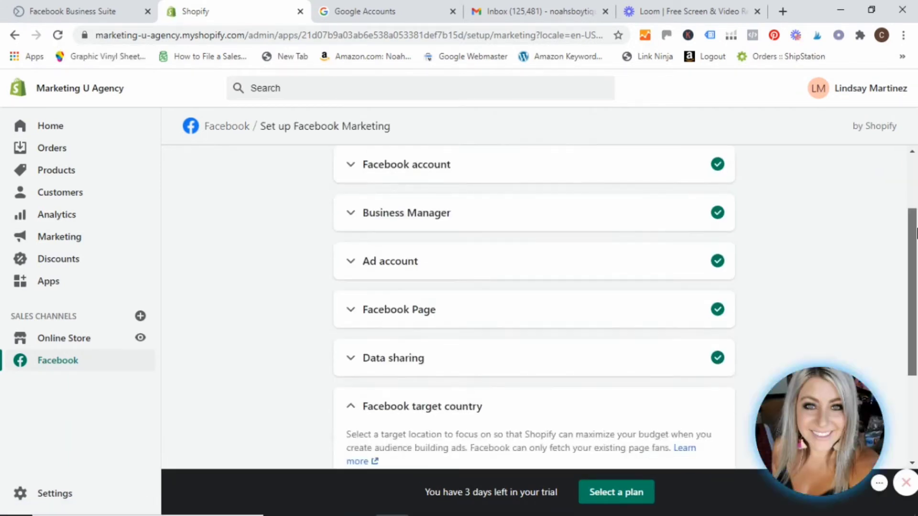
left_click(399, 309)
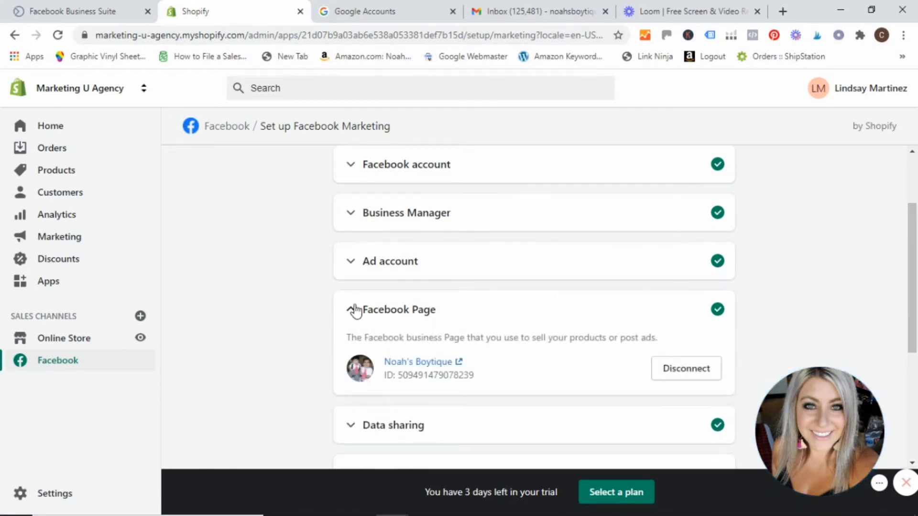
left_click(352, 310)
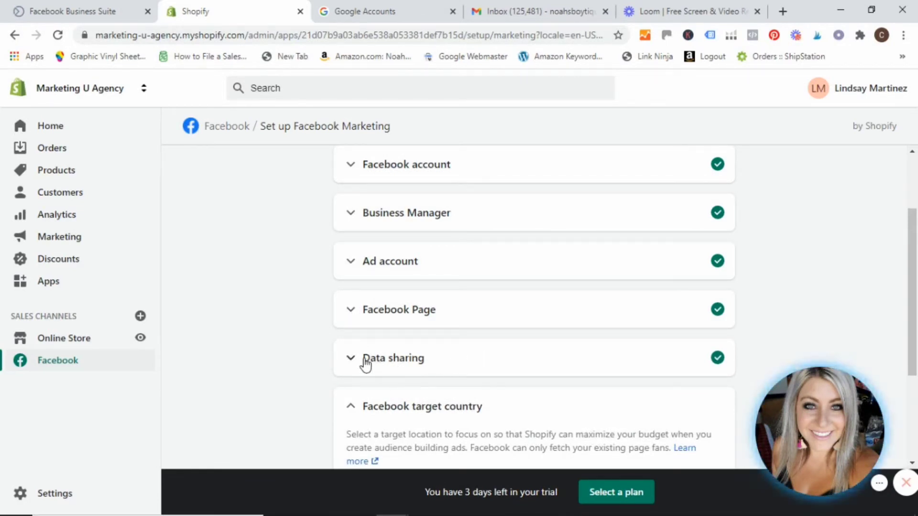
Step: Expand Data sharing, confirm the Maximum level, and view the list of shared customer events
left_click(393, 358)
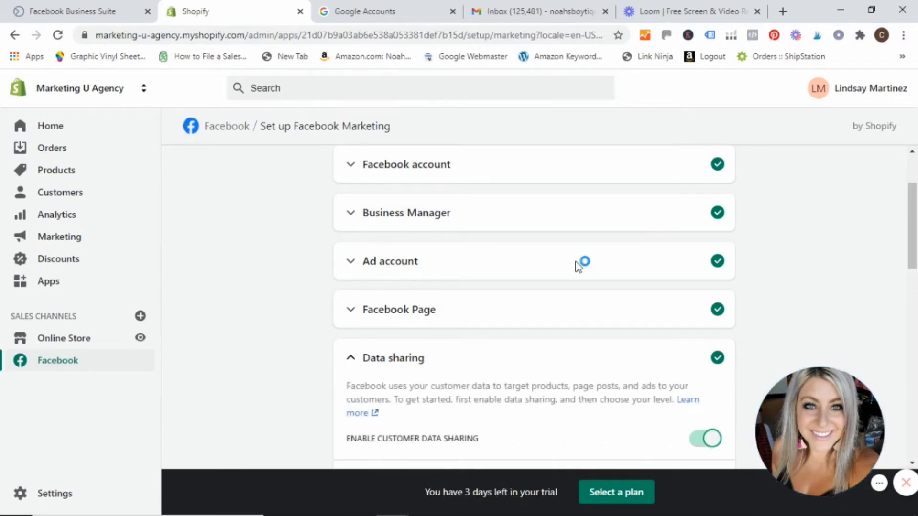
scroll("down", 3)
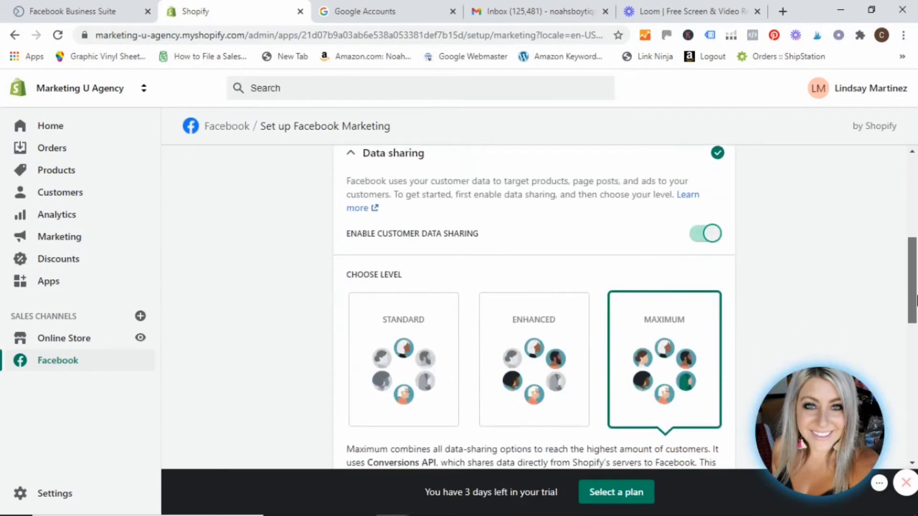
scroll("down", 3)
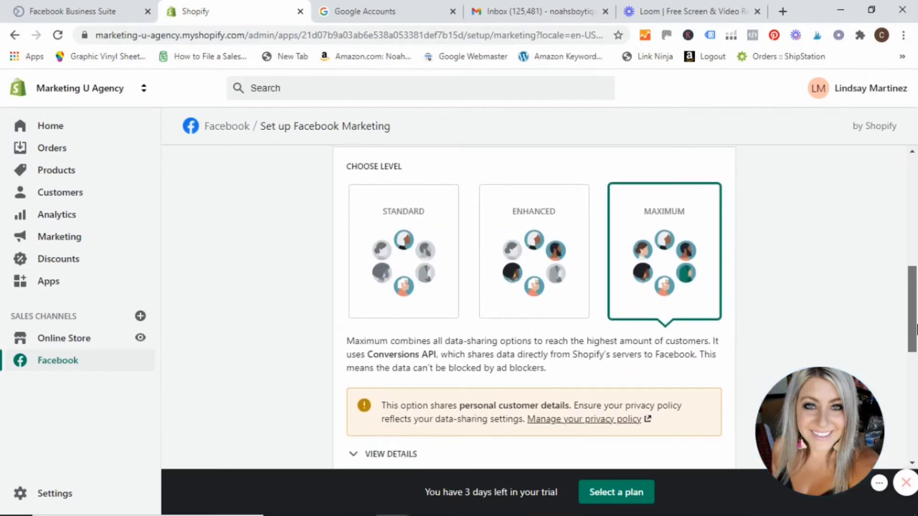
scroll("down", 3)
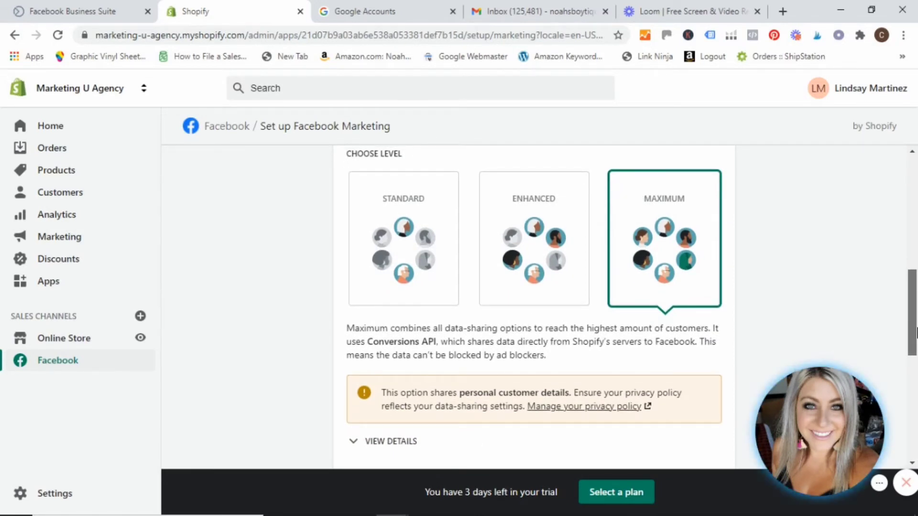
mouse_move(654, 203)
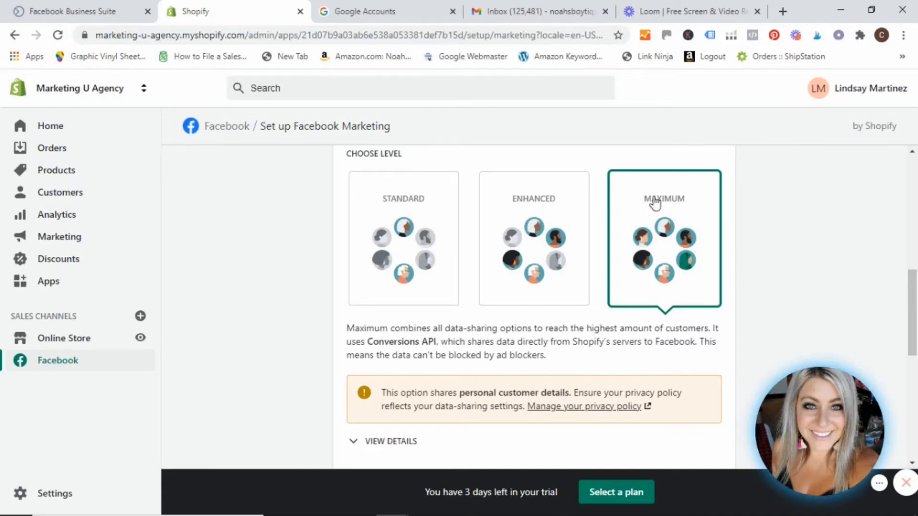
scroll("down", 3)
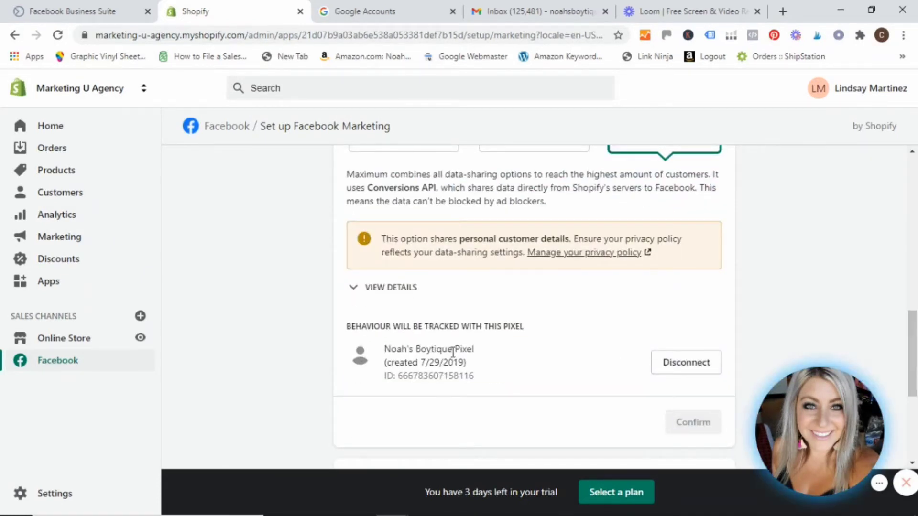
mouse_move(366, 414)
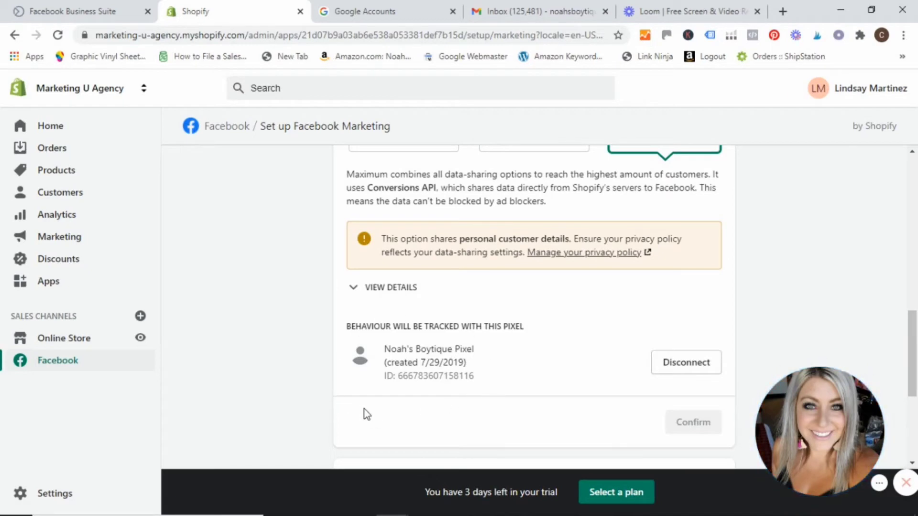
mouse_move(500, 382)
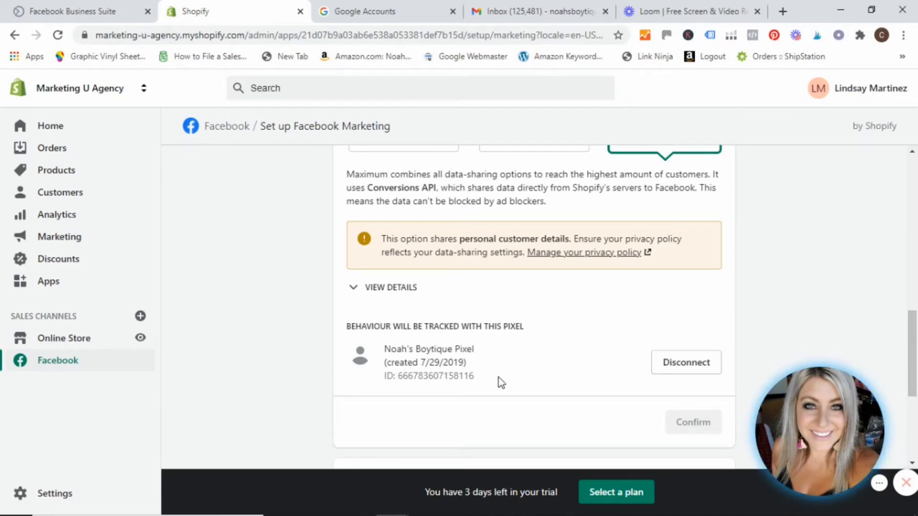
left_click(354, 288)
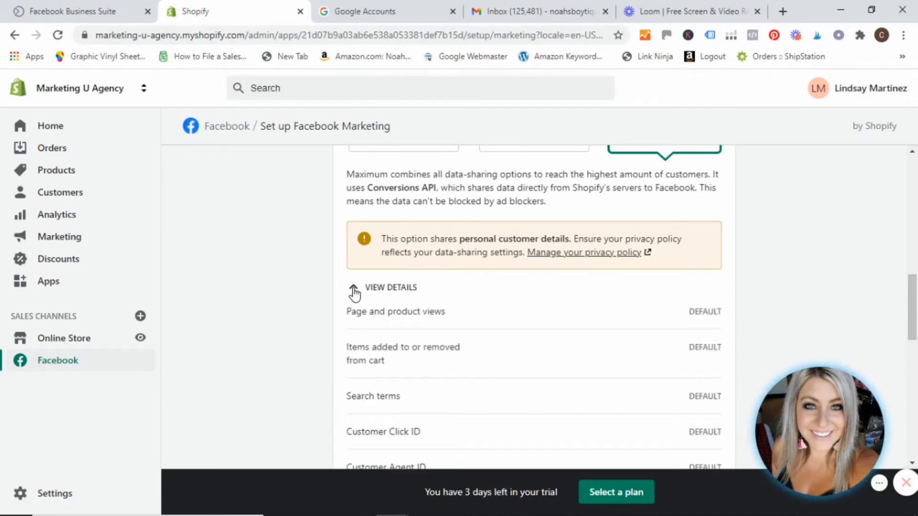
scroll("down", 3)
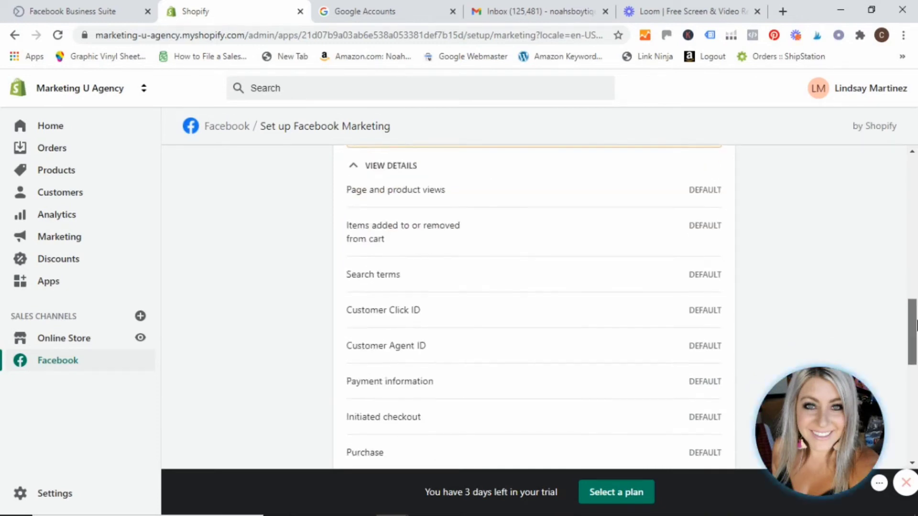
scroll("down", 3)
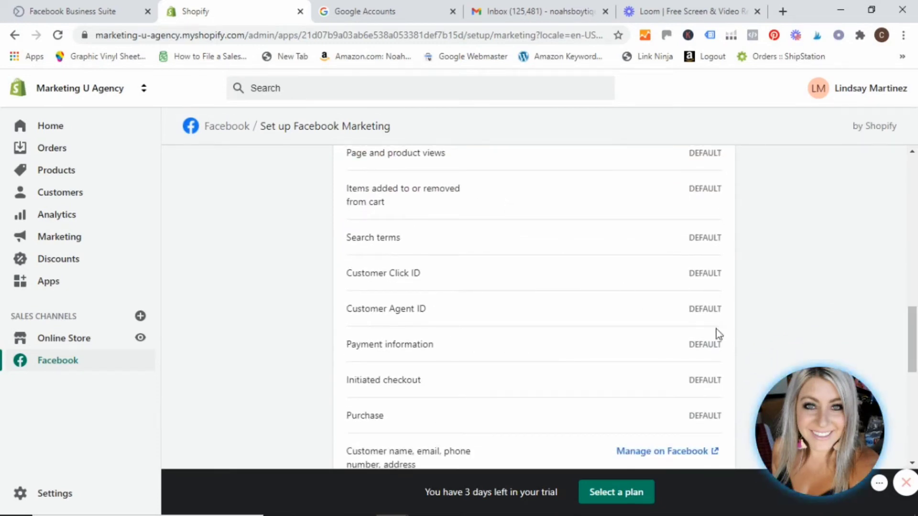
scroll("down", 3)
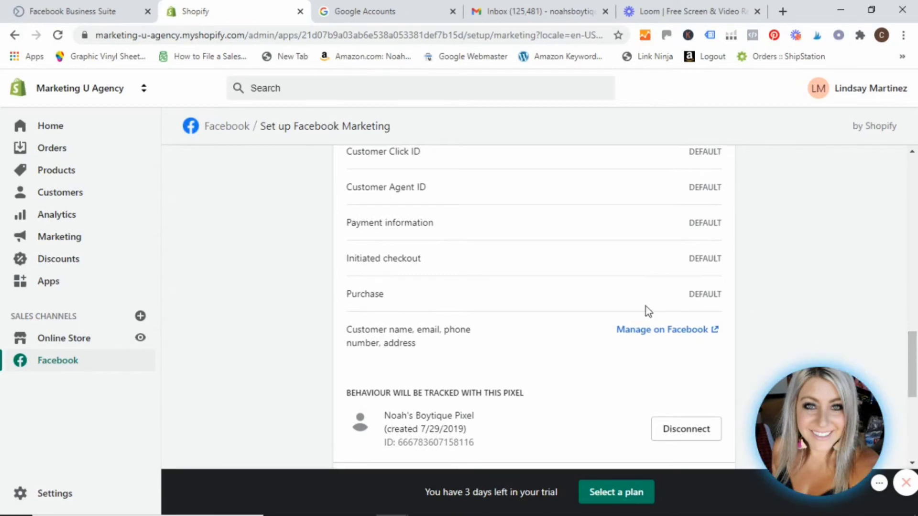
mouse_move(540, 328)
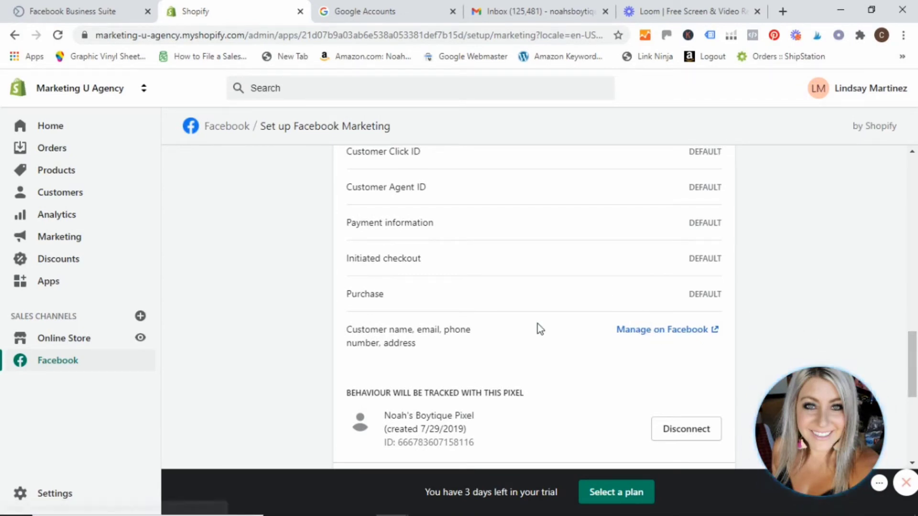
mouse_move(542, 356)
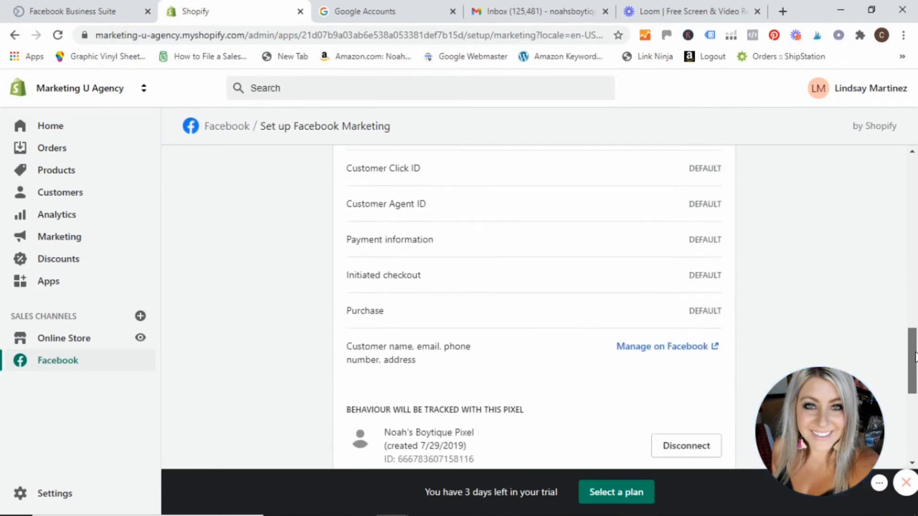
Step: Choose United States as the Facebook target country and click Finish setup
scroll("down", 3)
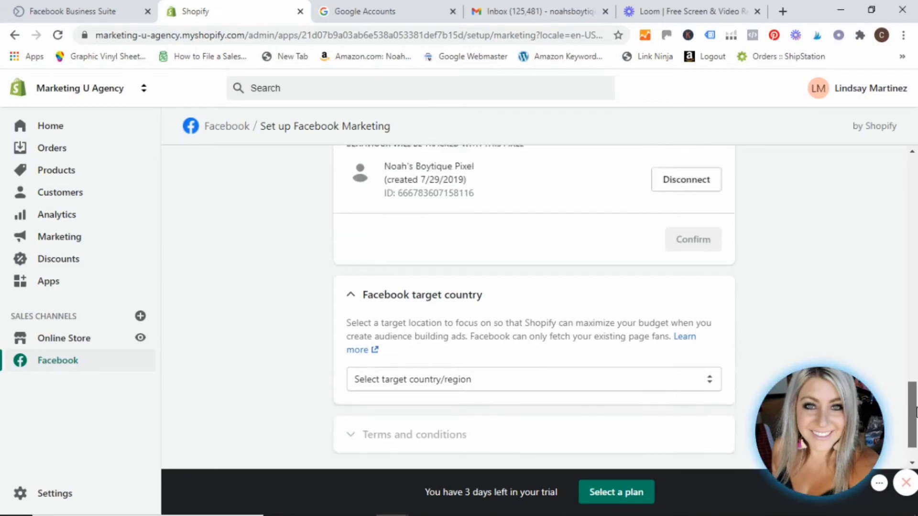
scroll("down", 3)
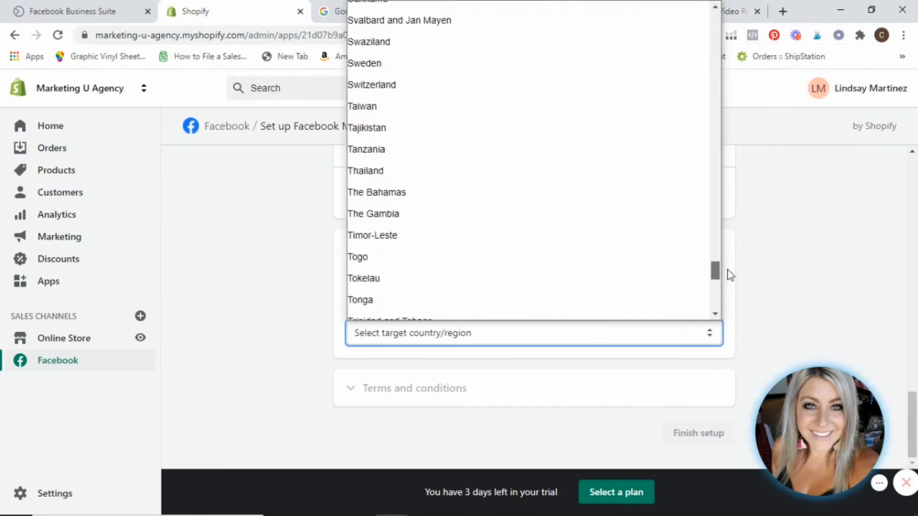
scroll("down", 3)
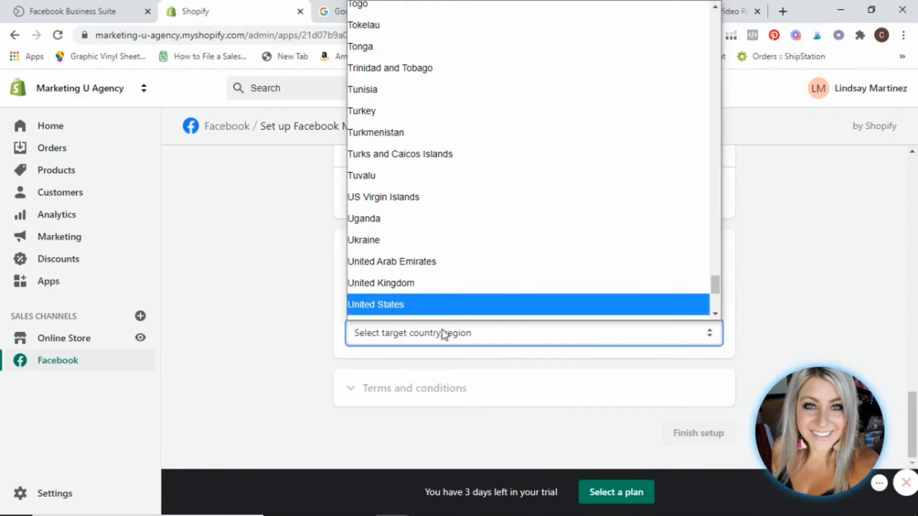
left_click(376, 304)
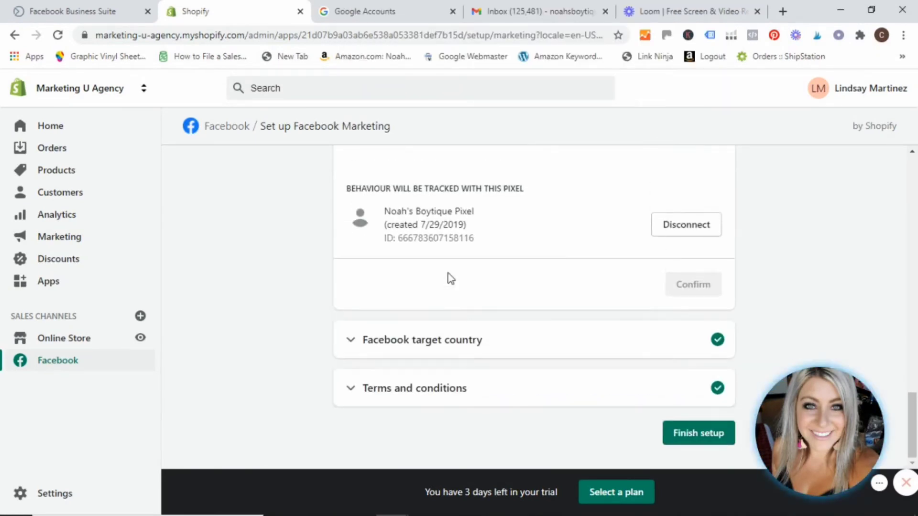
mouse_move(393, 397)
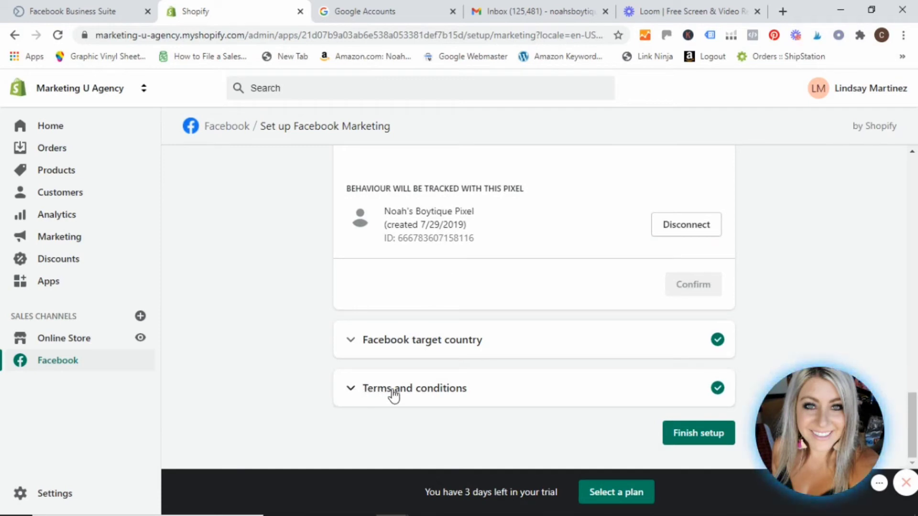
mouse_move(688, 440)
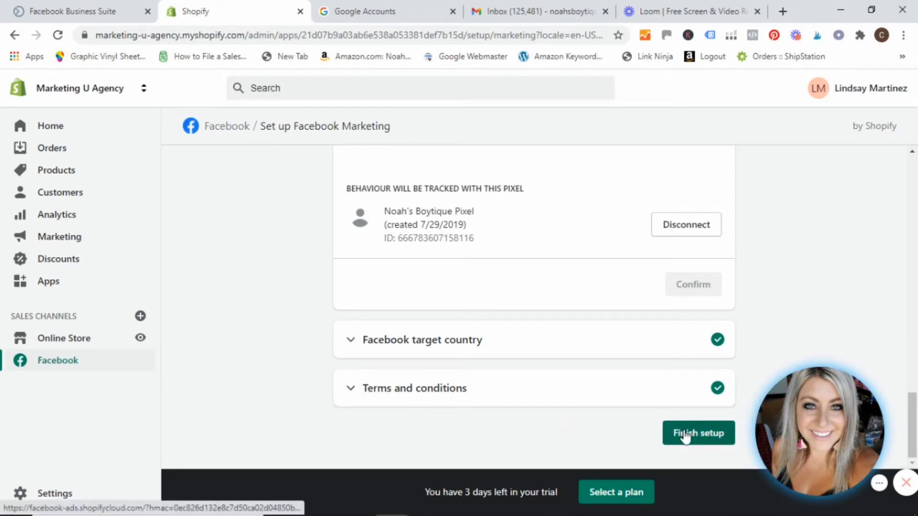
left_click(698, 433)
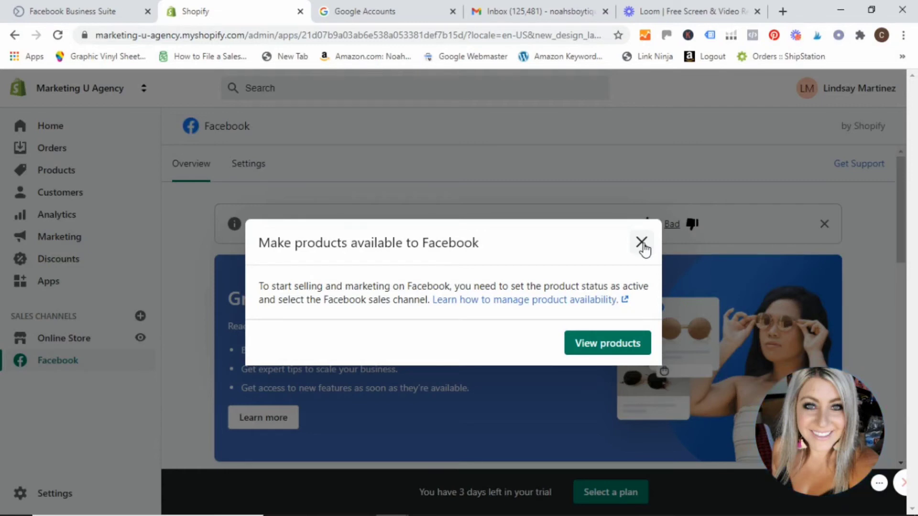
Step: Close the product availability notice and scroll through the Facebook channel overview
left_click(641, 243)
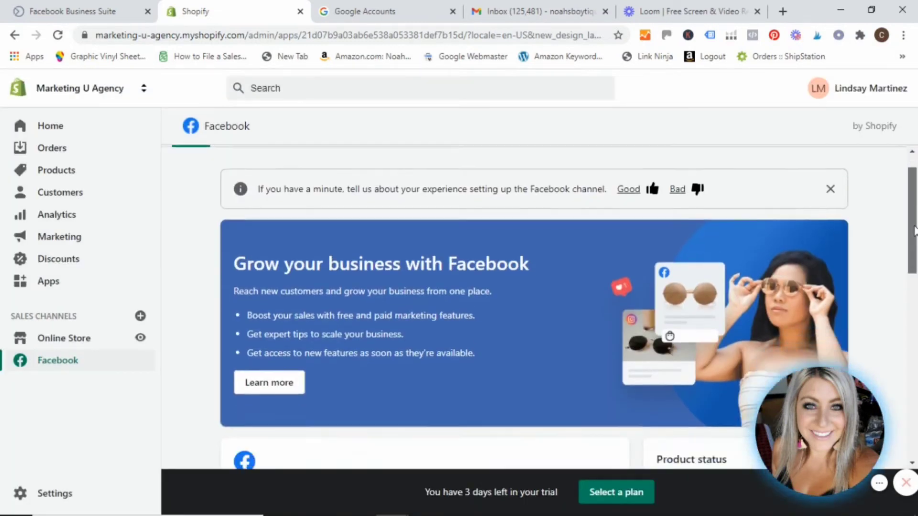
scroll("down", 3)
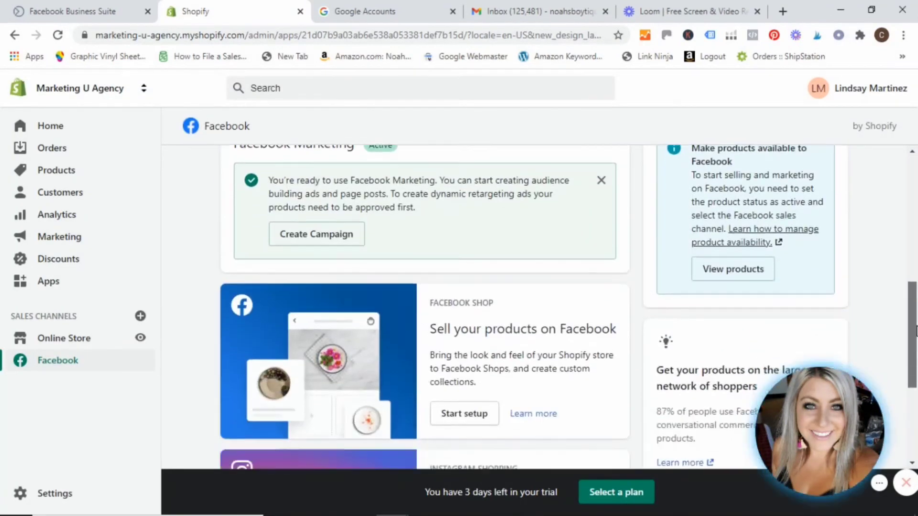
scroll("down", 3)
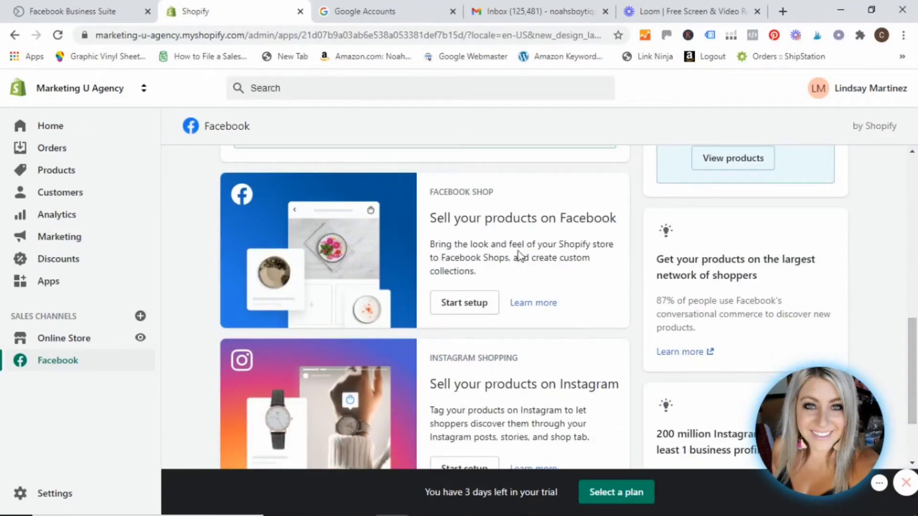
scroll("down", 3)
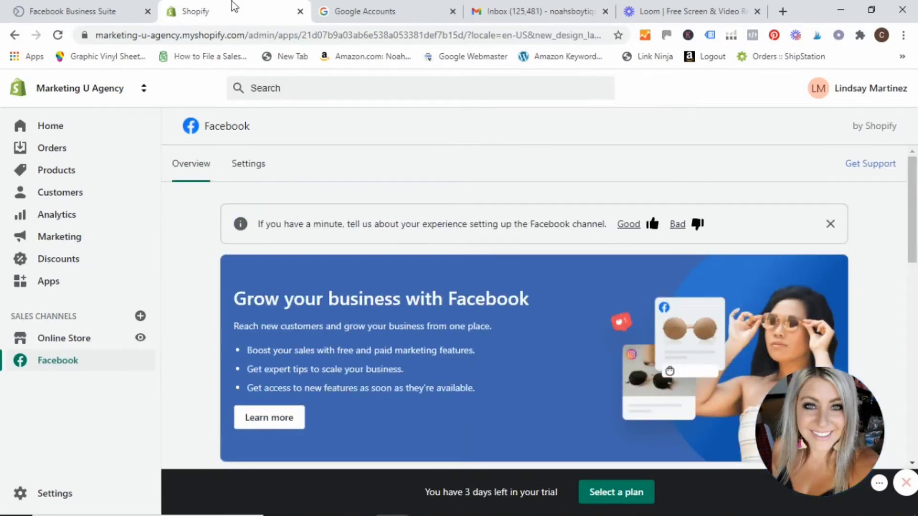
mouse_move(84, 10)
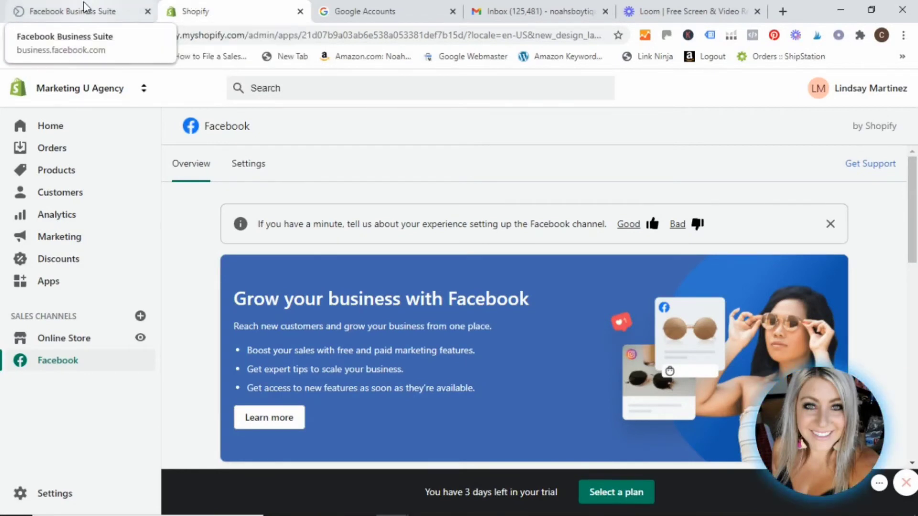
Step: Switch to Facebook Business Suite and expand More Tools to reveal Events Manager
left_click(67, 11)
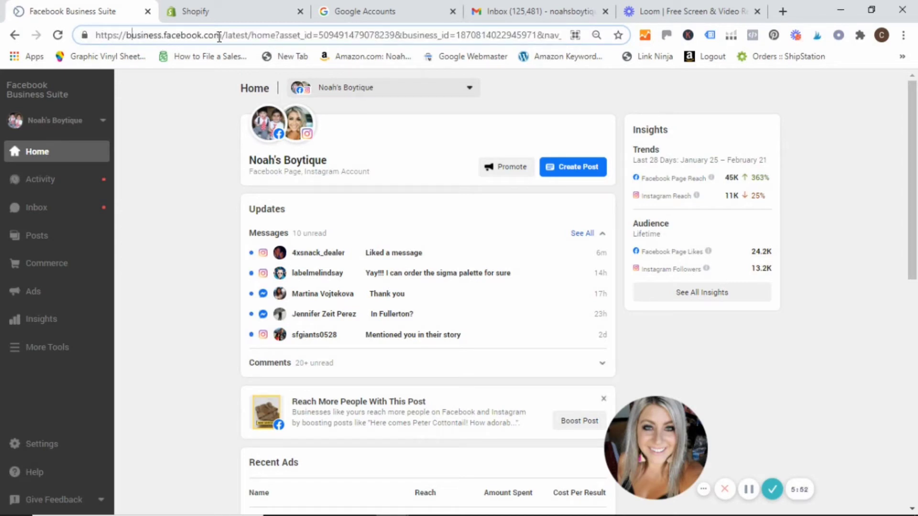
mouse_move(235, 86)
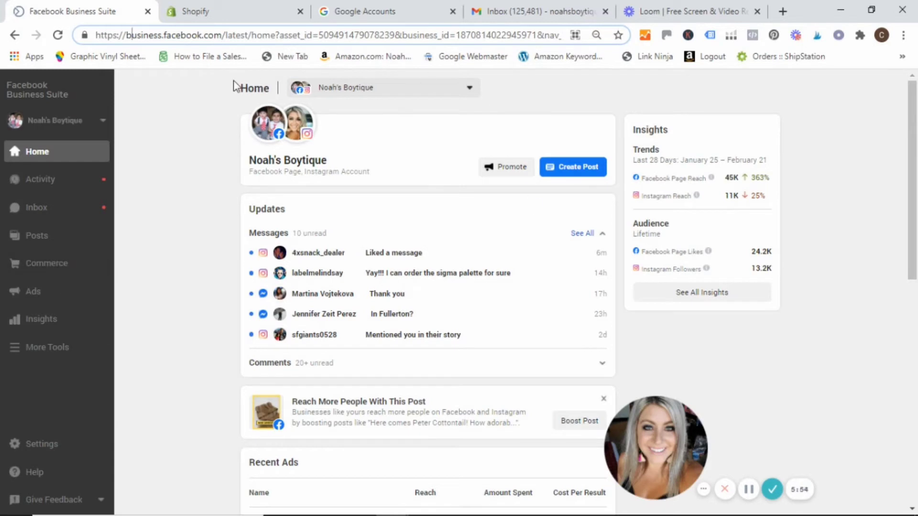
mouse_move(52, 351)
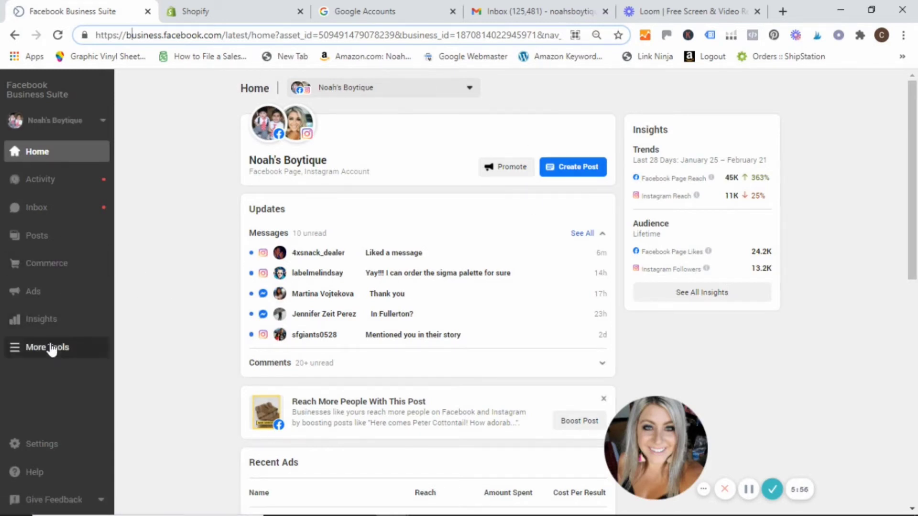
left_click(47, 347)
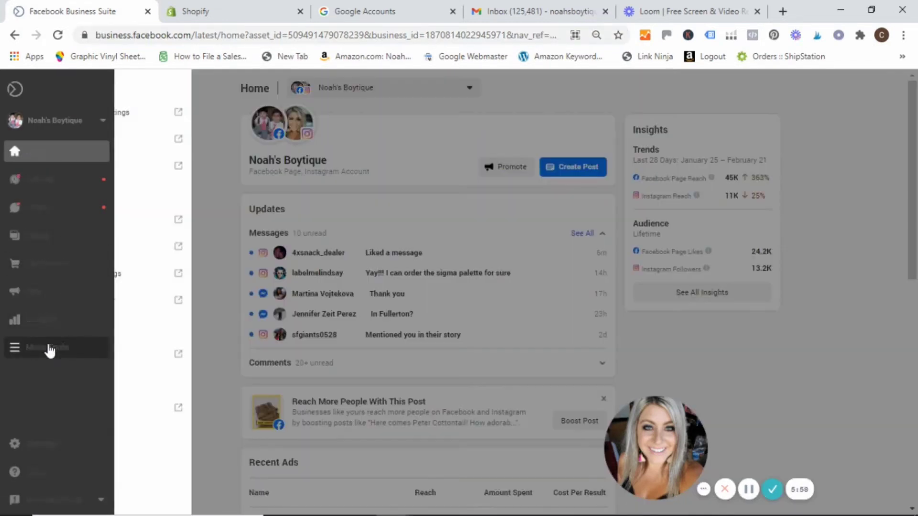
left_click(15, 348)
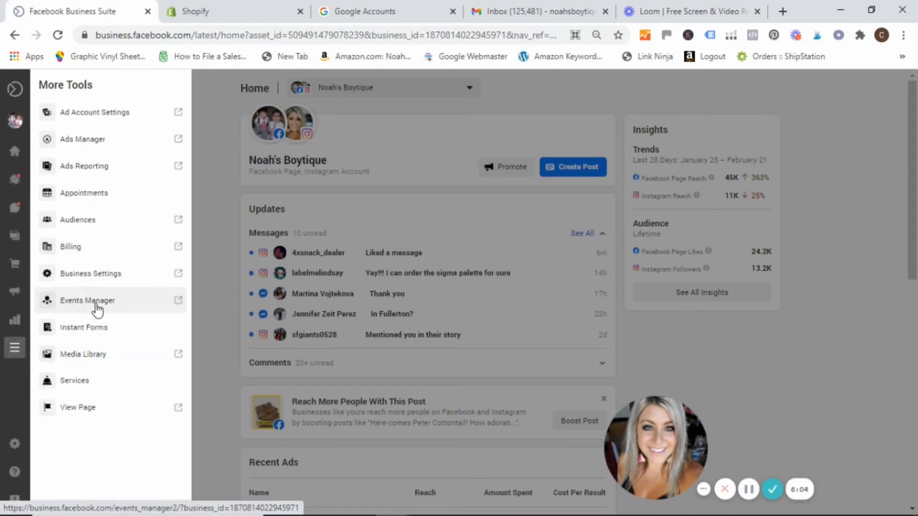
Step: Open Events Manager and browse the business's pixel data sources
left_click(88, 301)
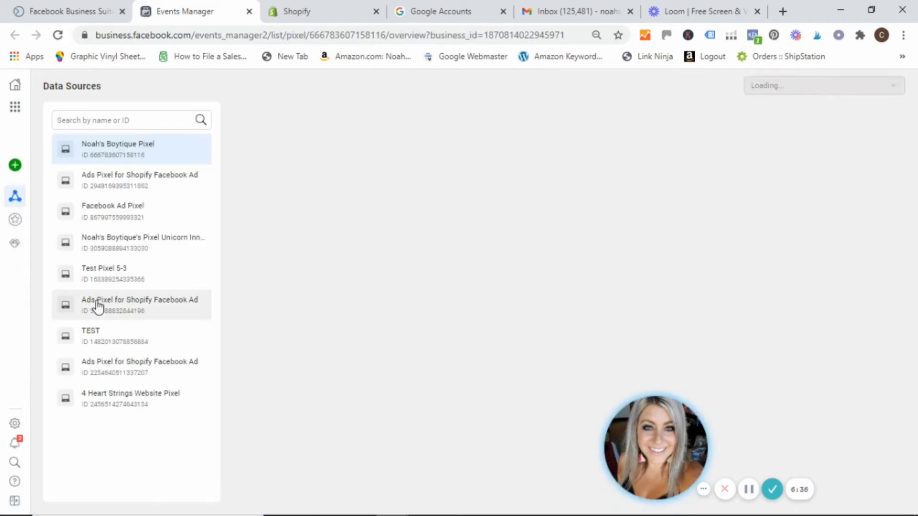
left_click(117, 149)
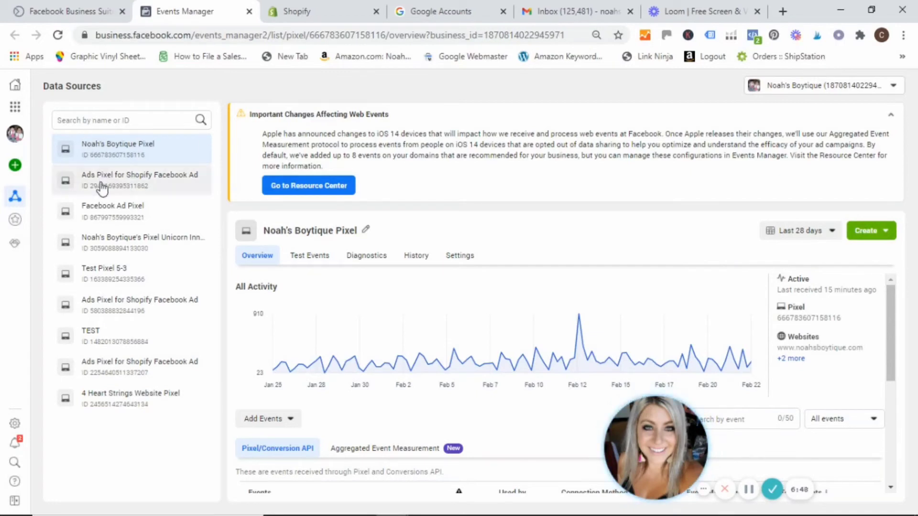
mouse_move(140, 155)
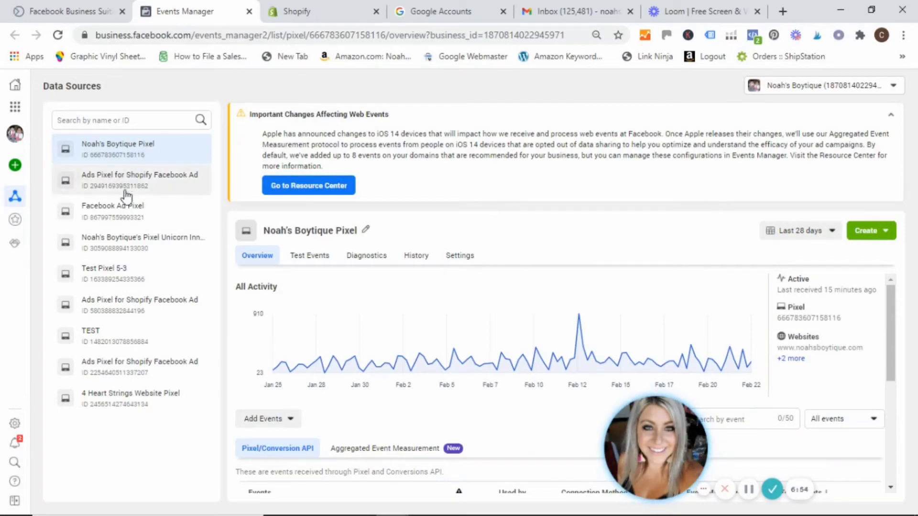
mouse_move(105, 309)
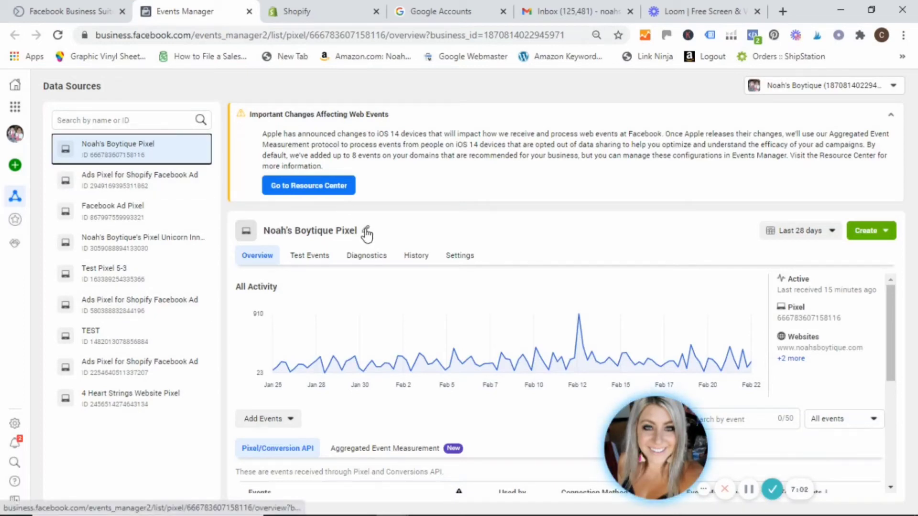
left_click(365, 232)
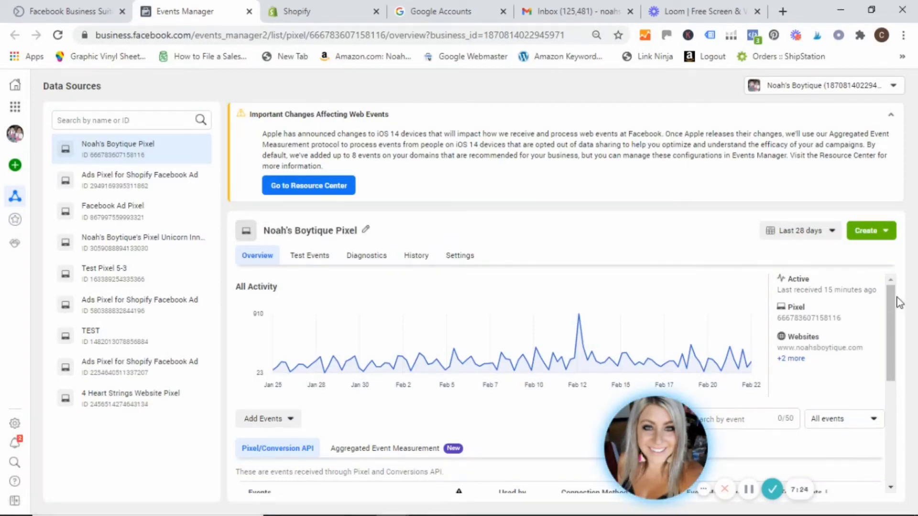
scroll("down", 3)
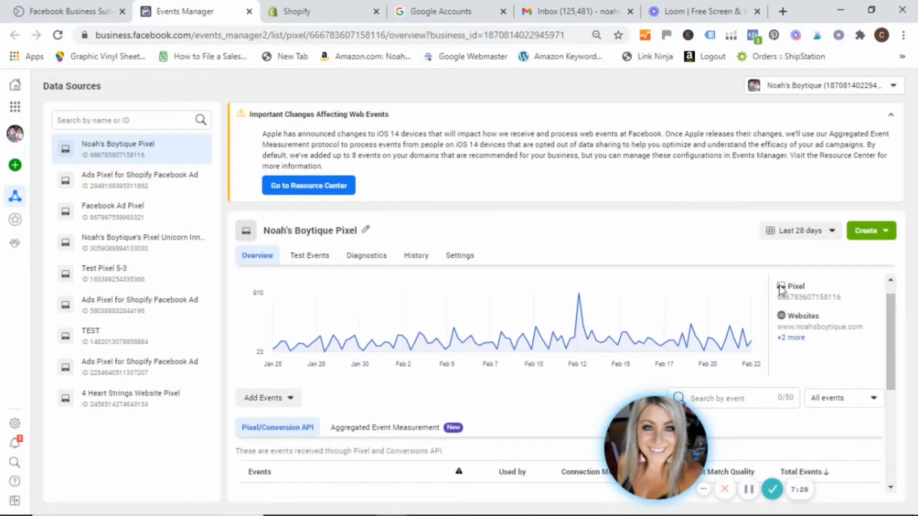
mouse_move(650, 351)
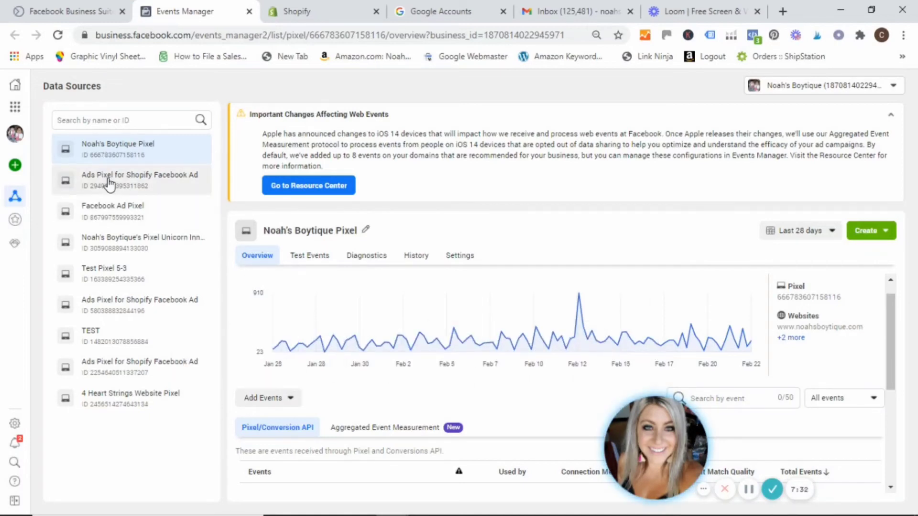
Step: Check the inactive Ads Pixel for Shopify Facebook Ad, then return to Noah's Boytique Pixel overview
left_click(129, 180)
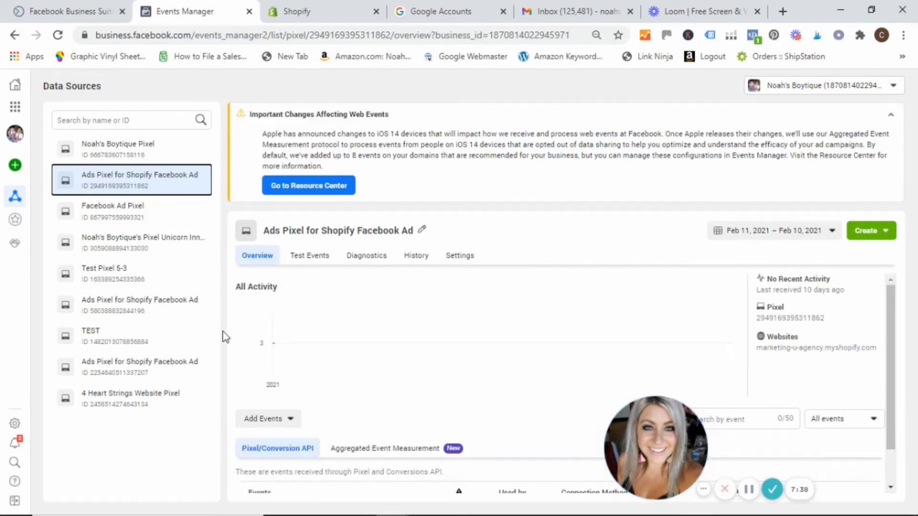
mouse_move(628, 333)
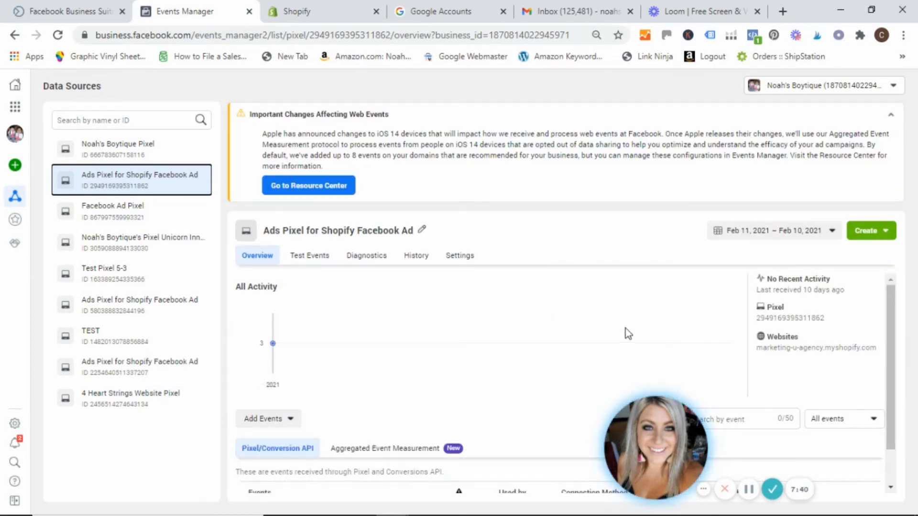
scroll("down", 3)
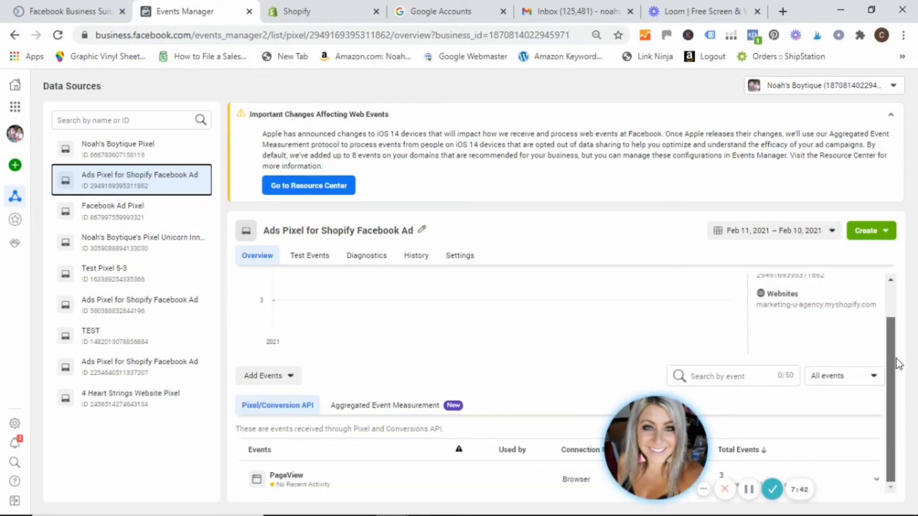
mouse_move(117, 146)
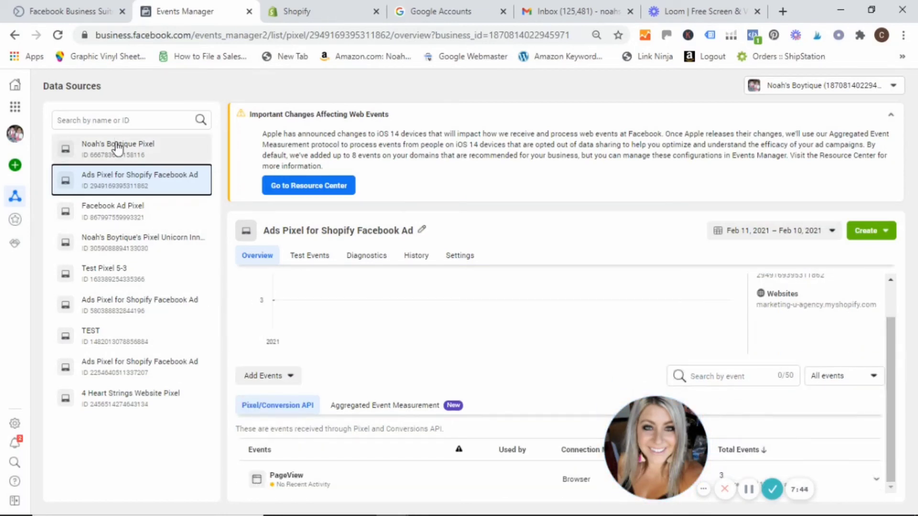
left_click(118, 148)
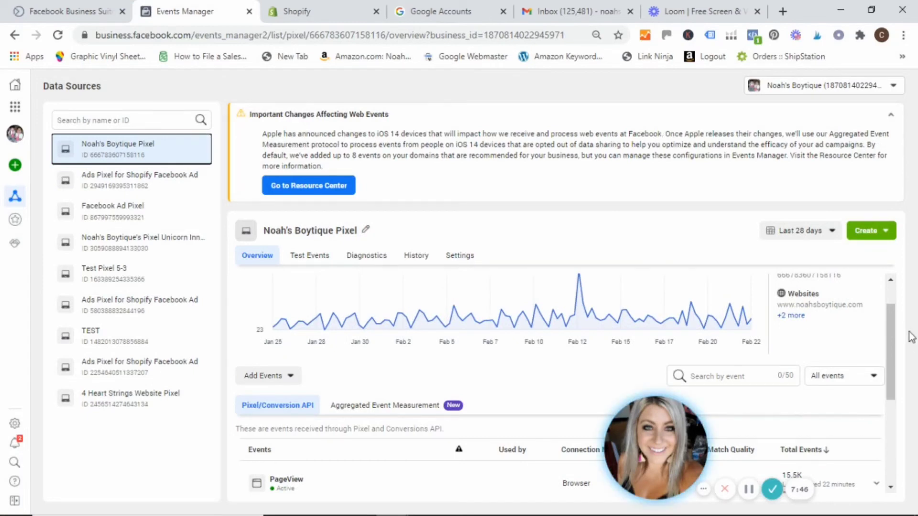
scroll("down", 3)
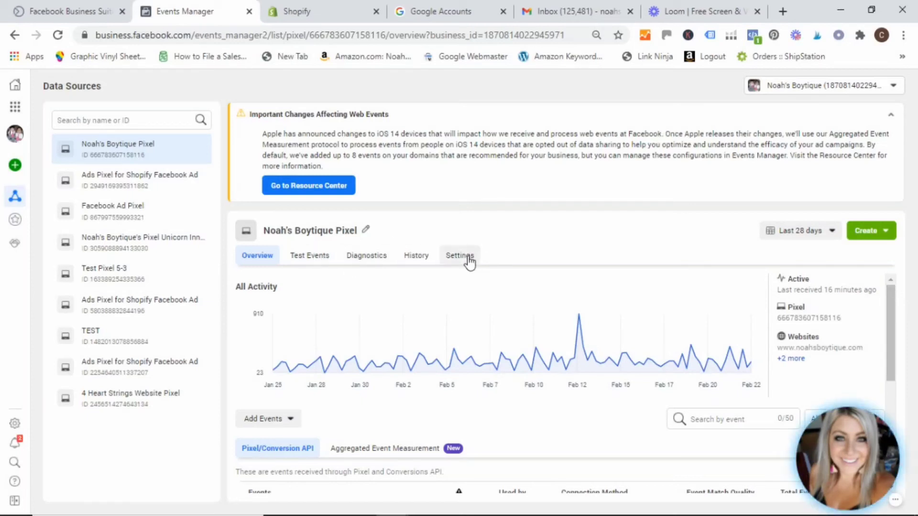
Step: Open Noah's Boytique Pixel settings and expand the advanced matching customer information options
left_click(460, 255)
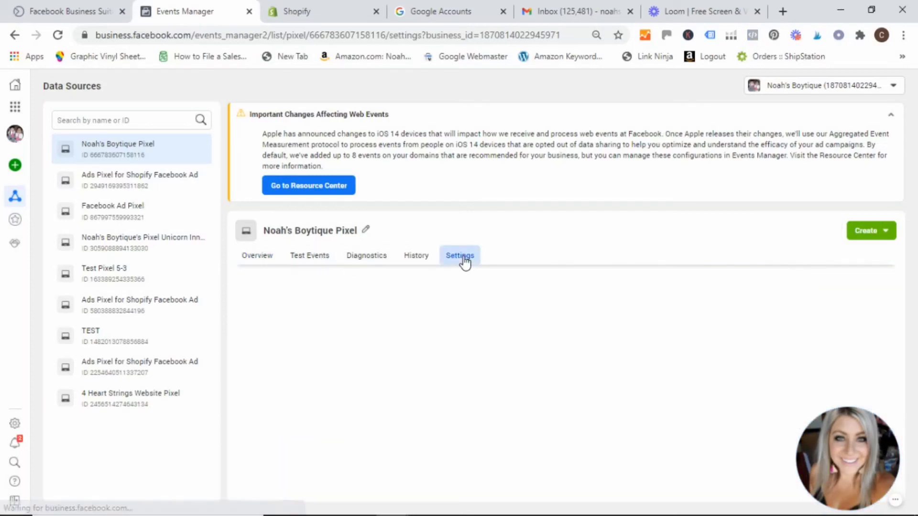
left_click(460, 255)
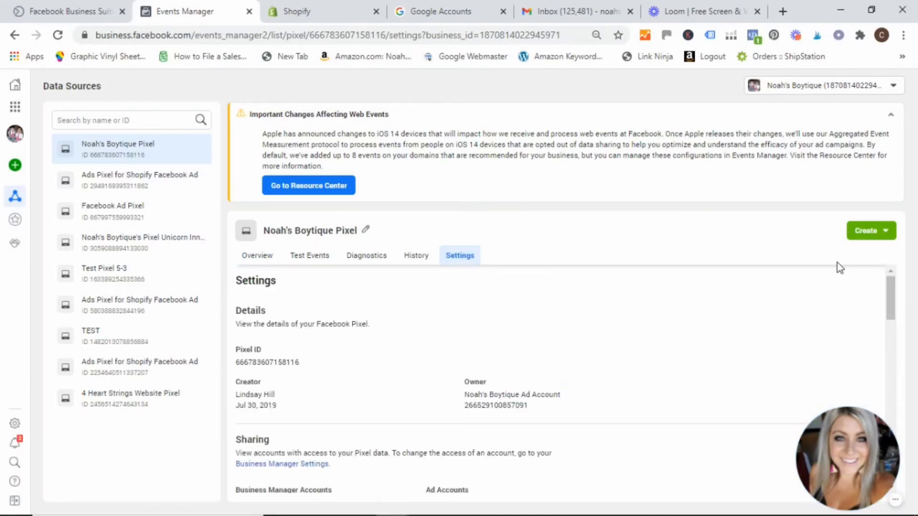
scroll("down", 3)
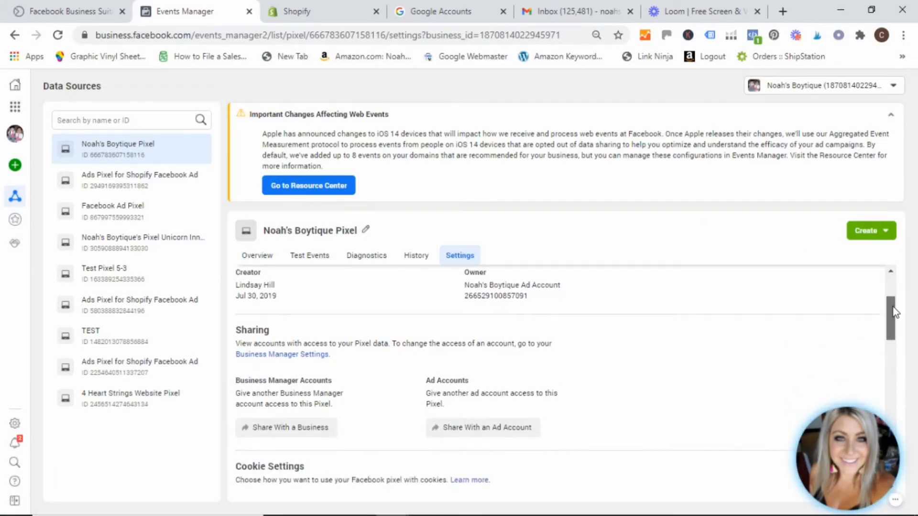
scroll("down", 3)
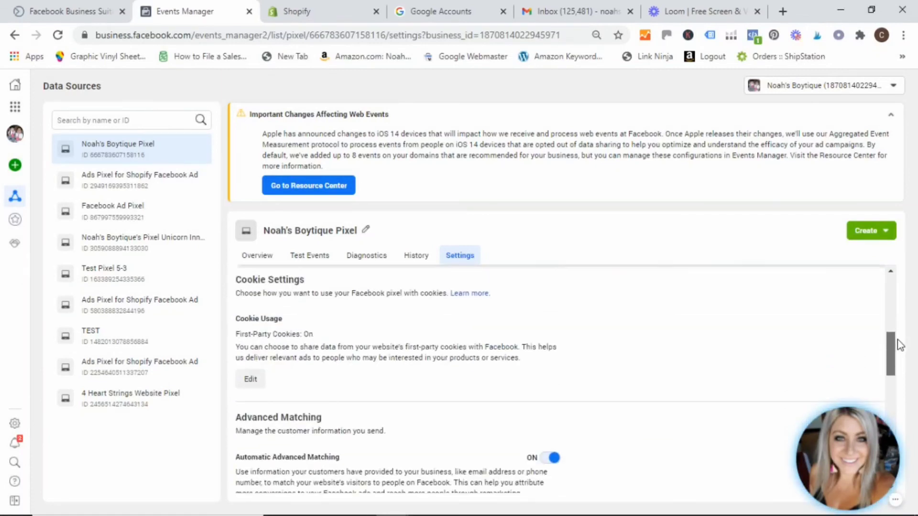
scroll("down", 3)
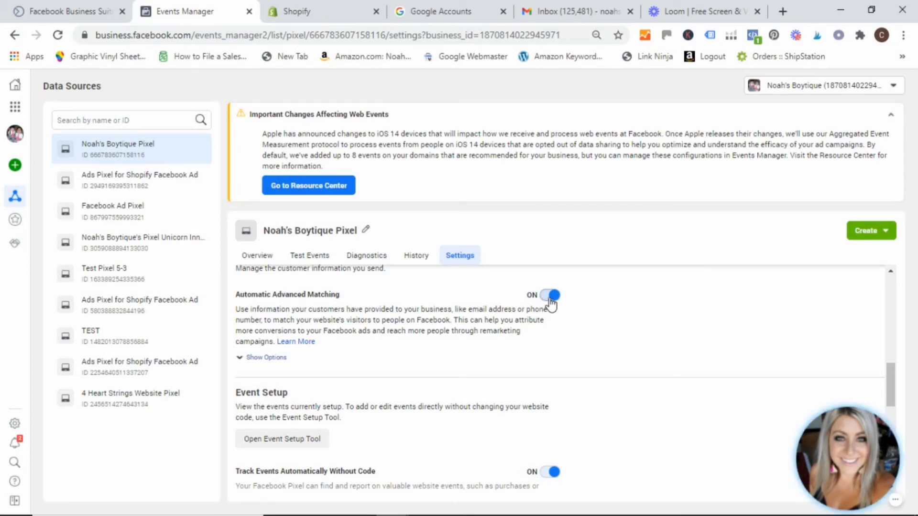
left_click(265, 357)
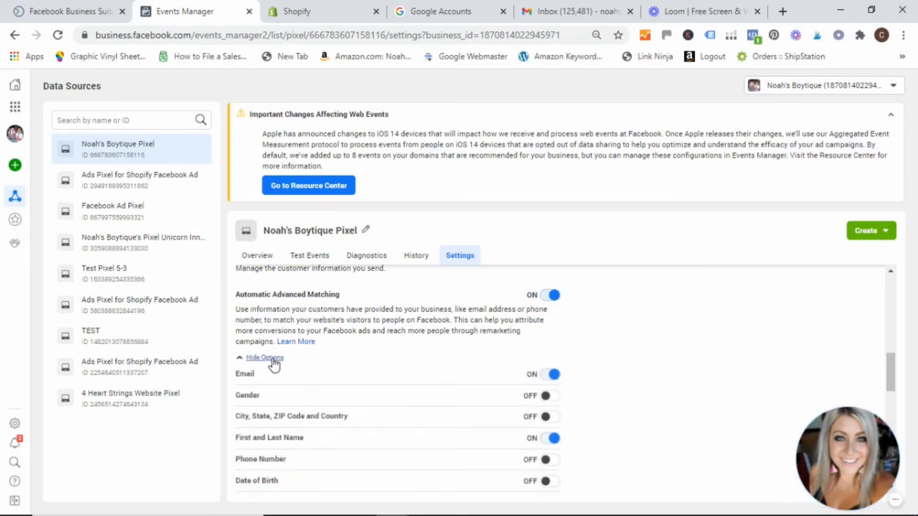
left_click(264, 358)
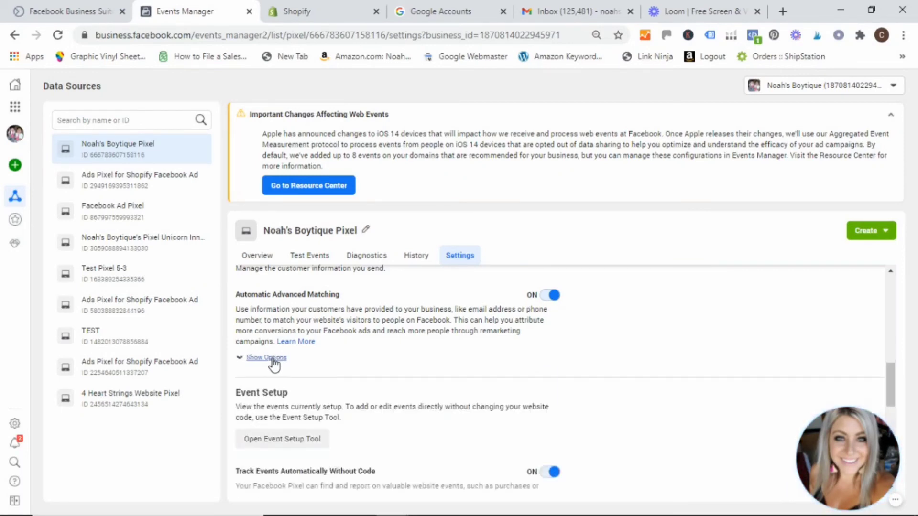
left_click(266, 358)
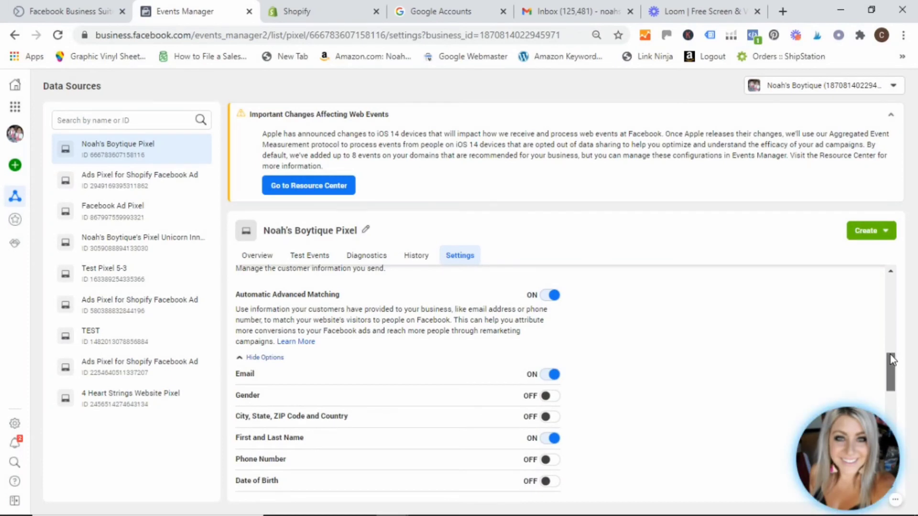
Step: Switch the External Id matching toggle to ON
scroll("down", 3)
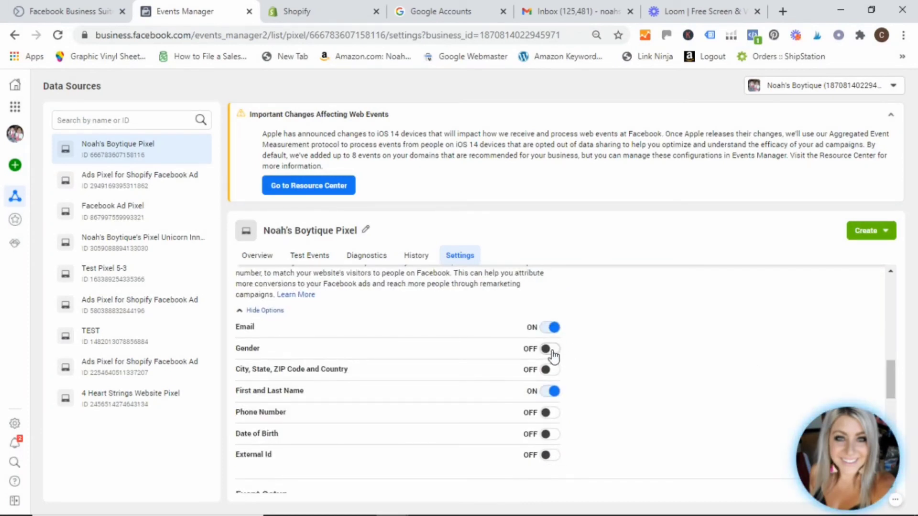
left_click(549, 349)
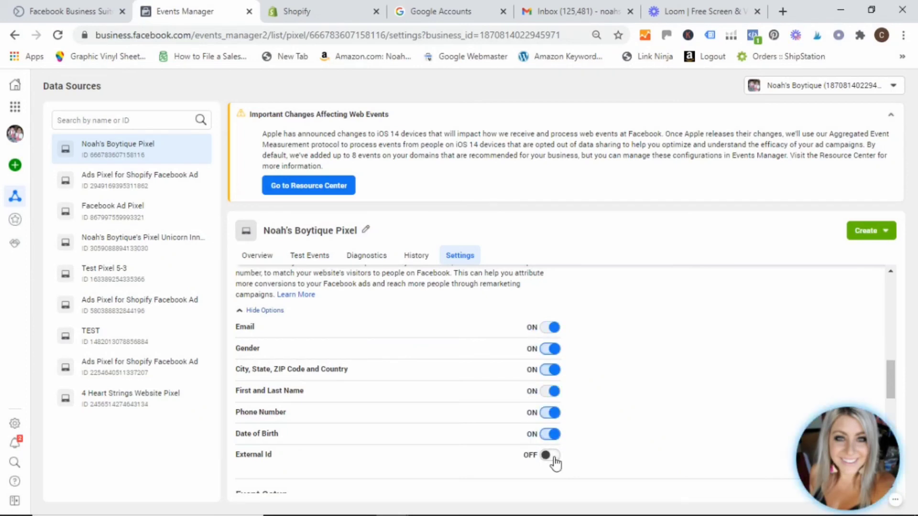
left_click(549, 455)
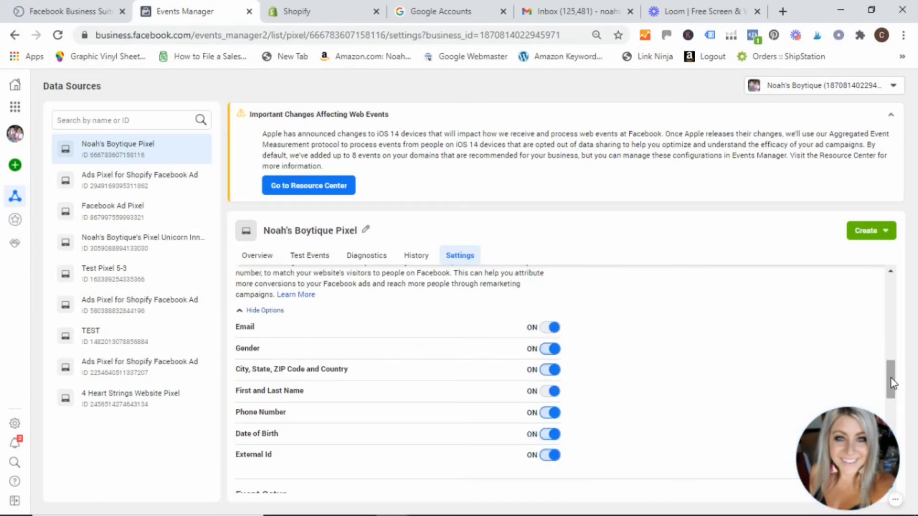
scroll("down", 3)
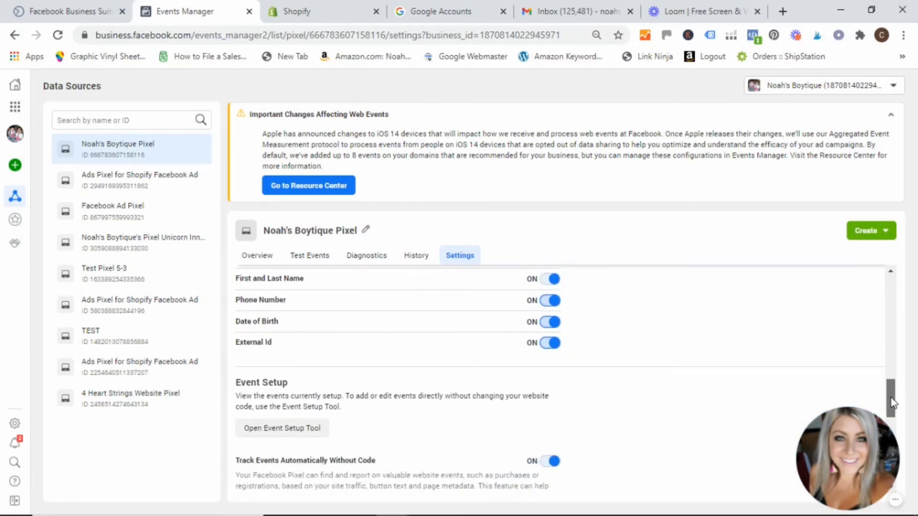
scroll("down", 3)
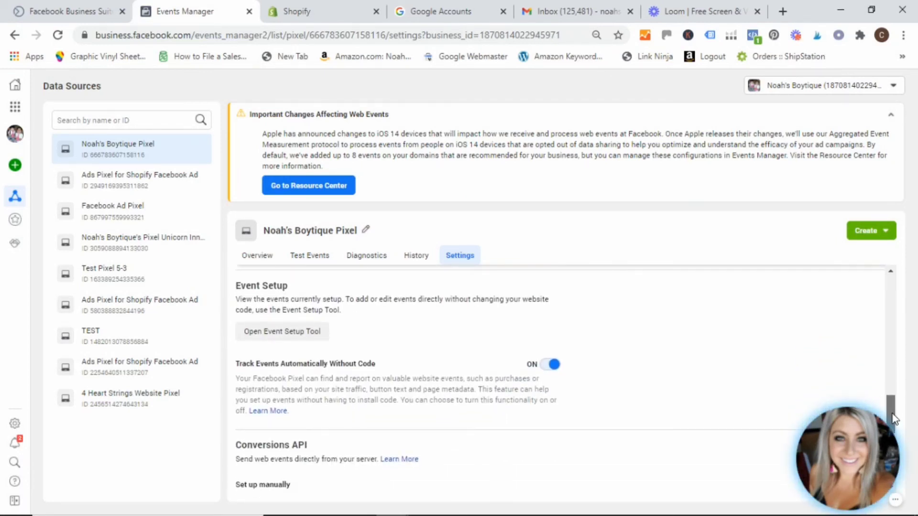
scroll("down", 3)
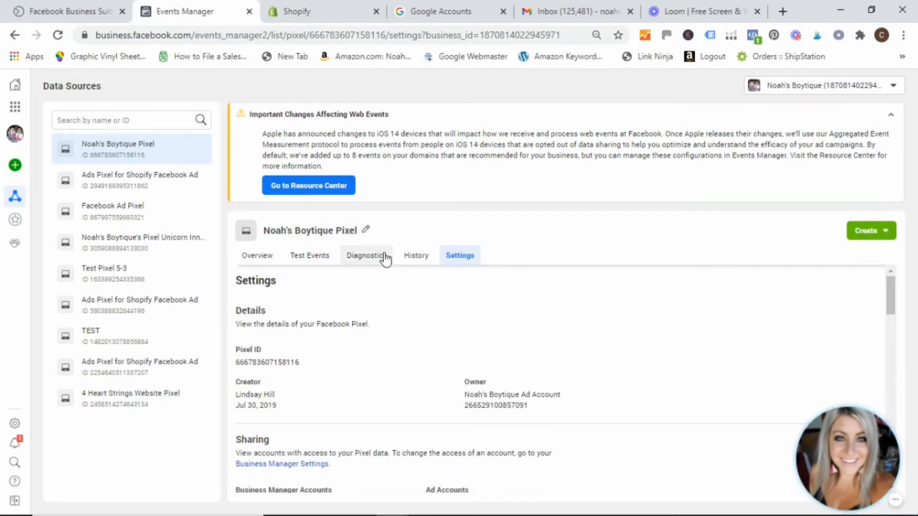
mouse_move(331, 279)
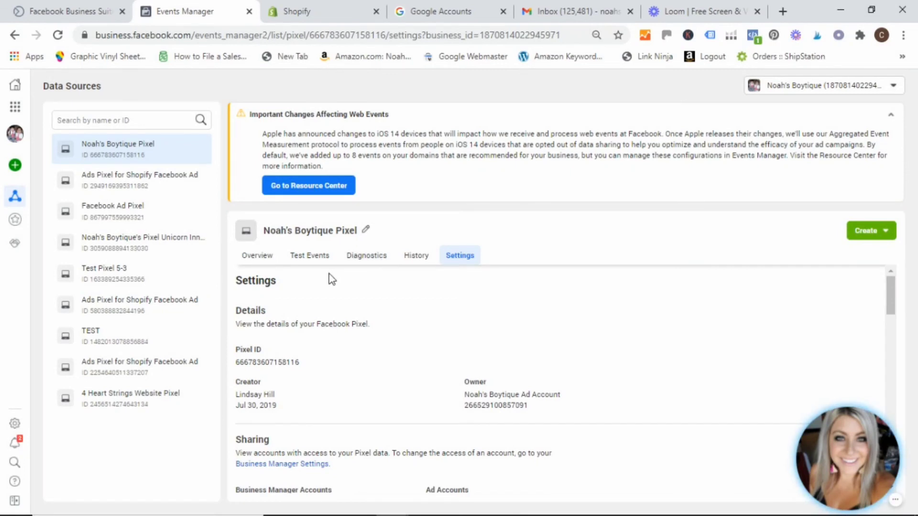
mouse_move(310, 263)
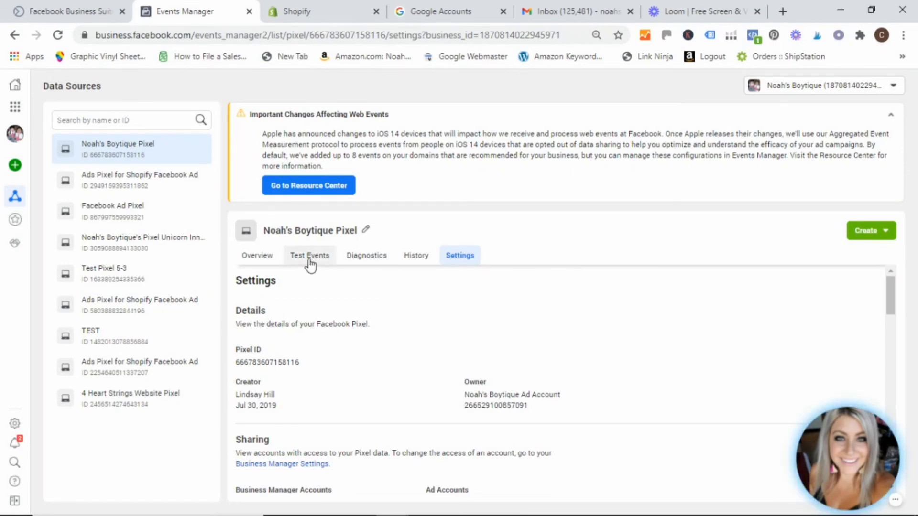
Step: Launch noahsboytique.com from the pixel's Test Browser Events section
left_click(309, 255)
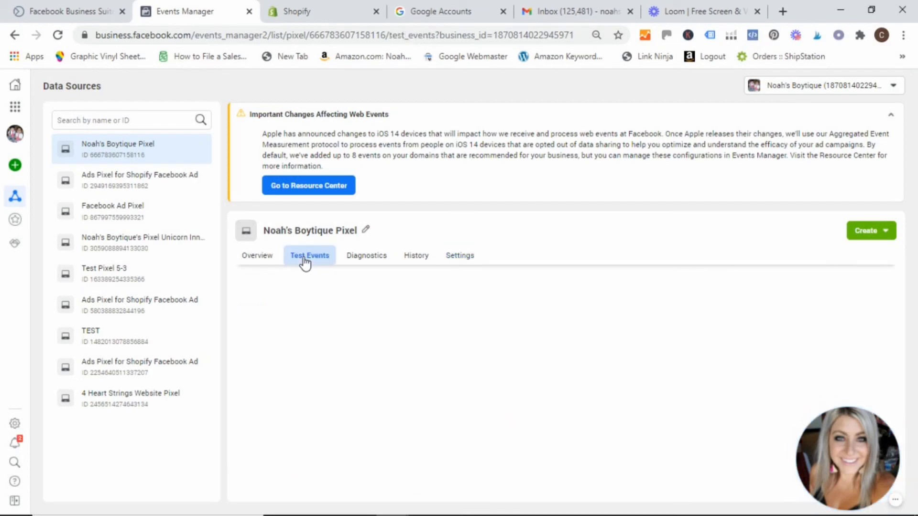
left_click(309, 255)
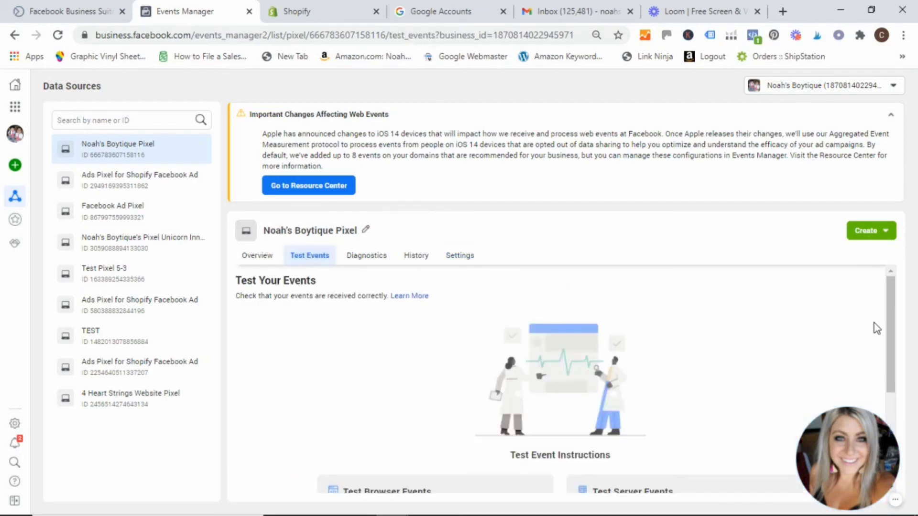
scroll("down", 3)
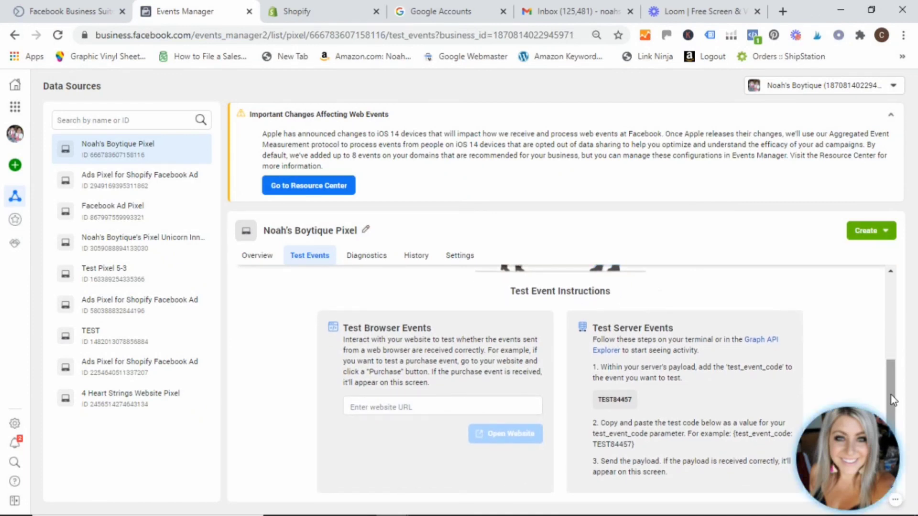
scroll("down", 3)
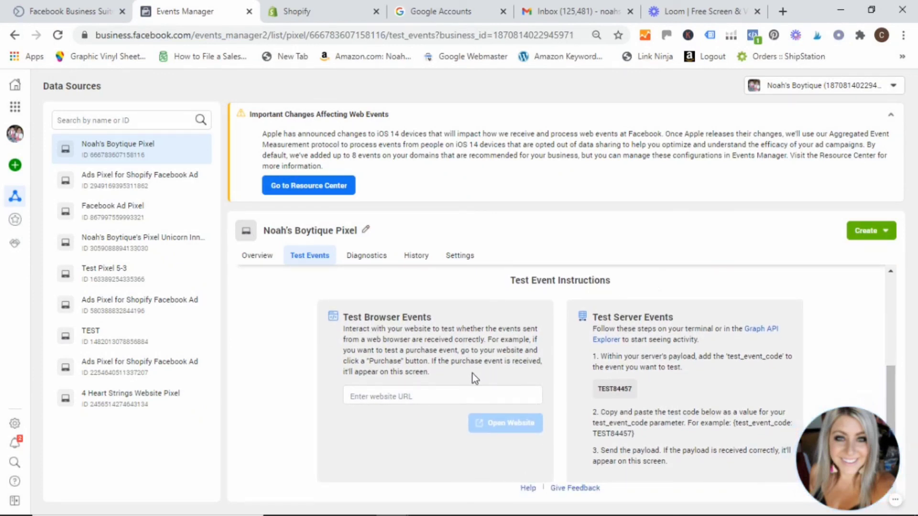
left_click(442, 396)
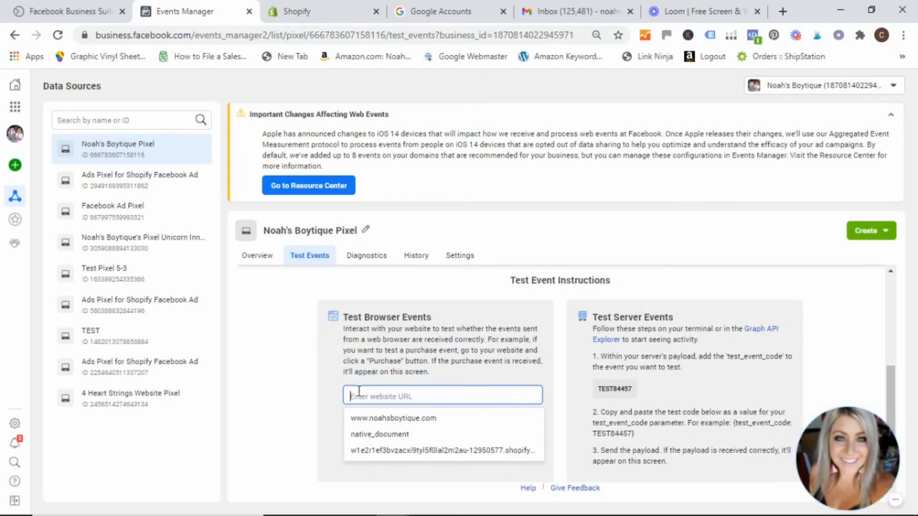
type("noahsboytique.com")
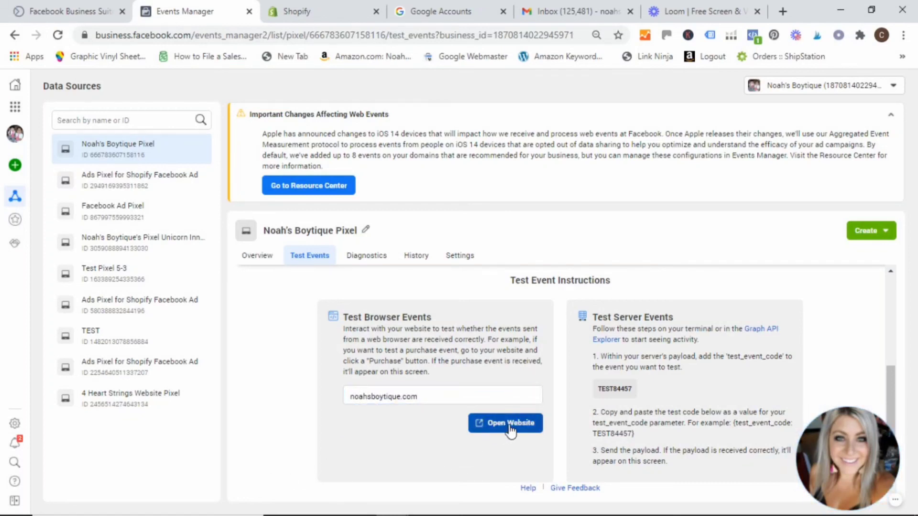
left_click(510, 423)
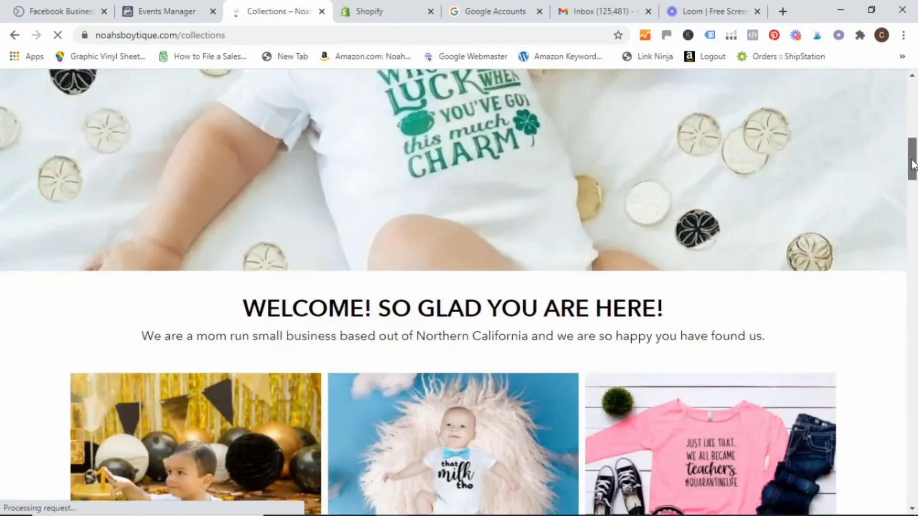
Step: Open the Boys Clothing Sets/Rompers collection on noahsboytique.com
scroll("down", 3)
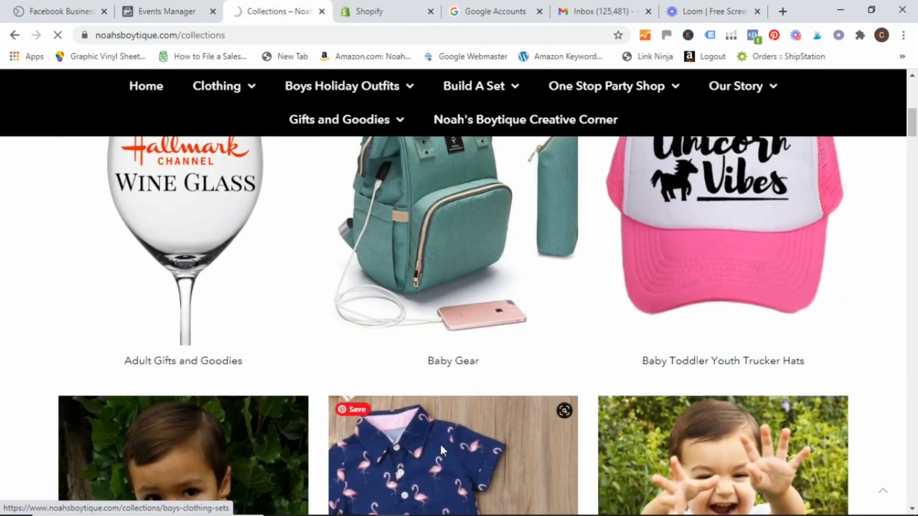
left_click(444, 451)
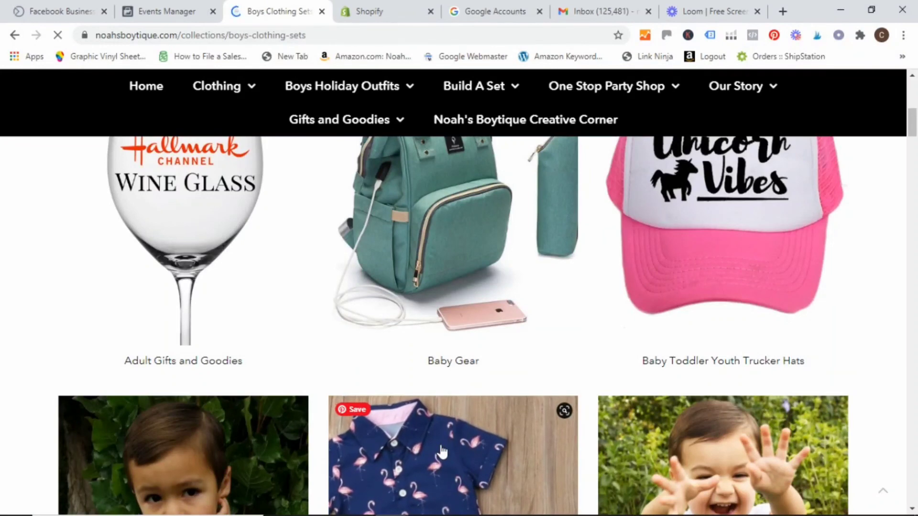
scroll("up", 3)
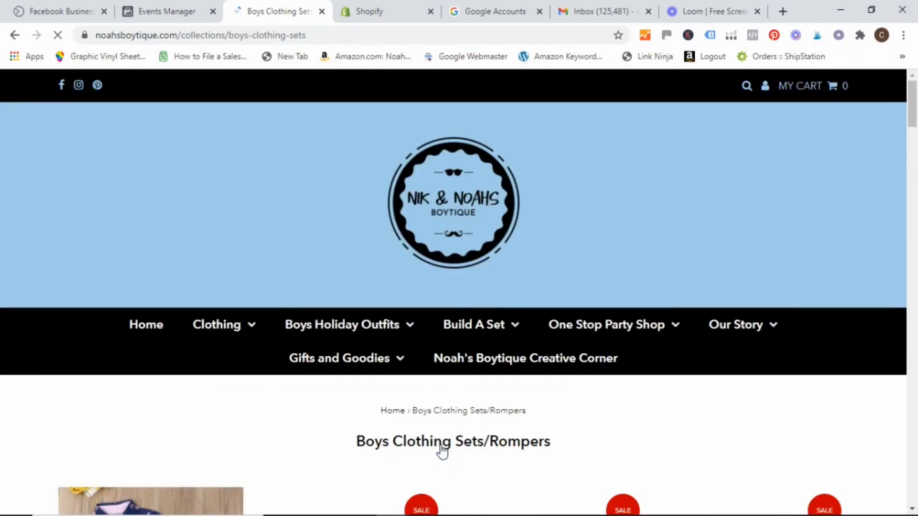
mouse_move(162, 12)
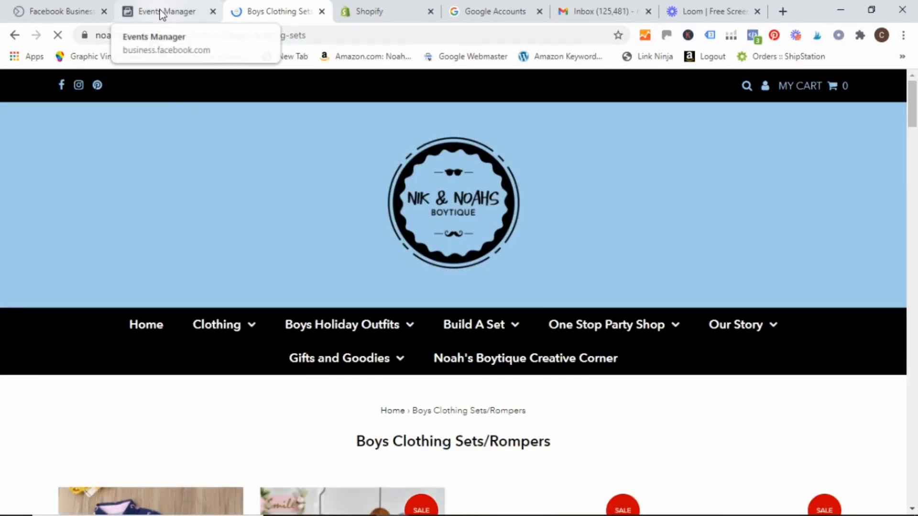
Step: Return to Events Manager's Test Events and confirm two processed browser PageView events
left_click(167, 11)
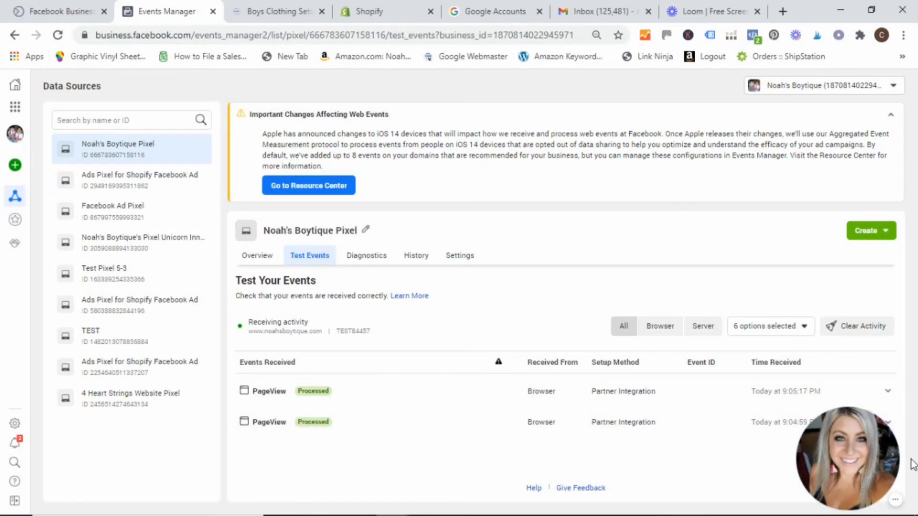
mouse_move(574, 457)
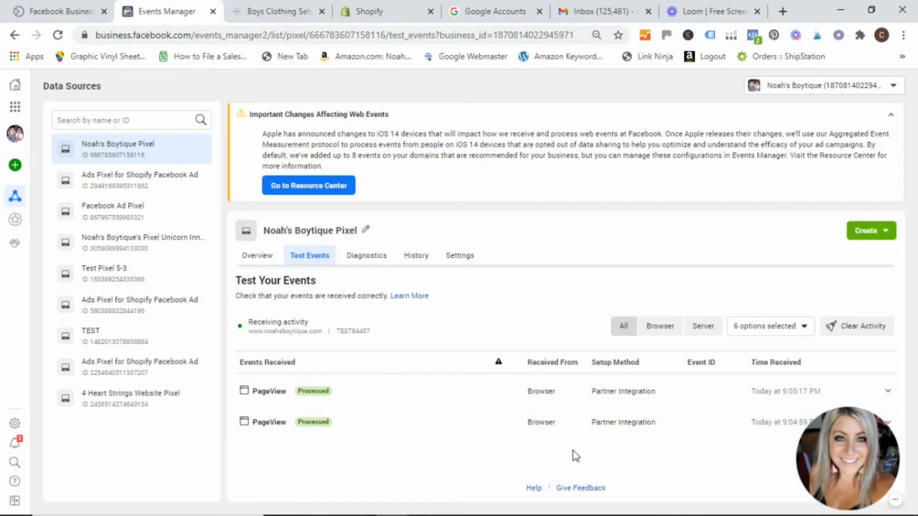
mouse_move(257, 259)
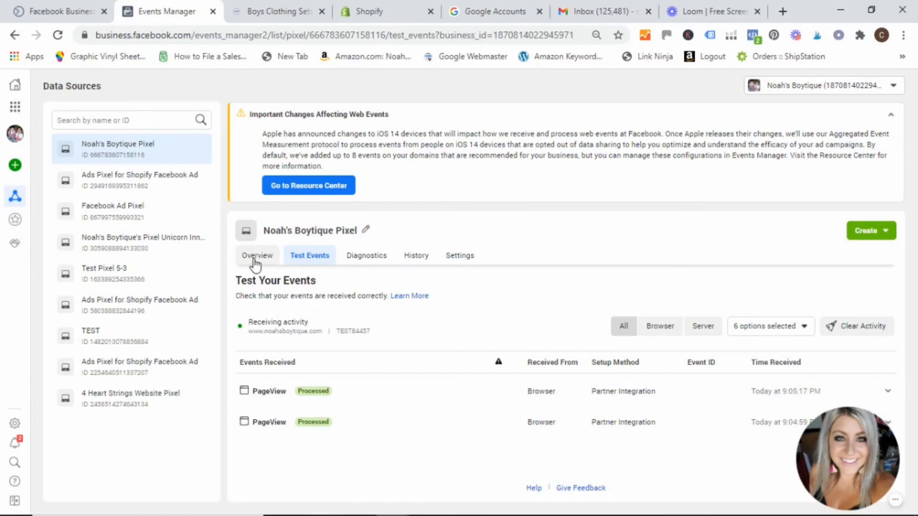
left_click(256, 256)
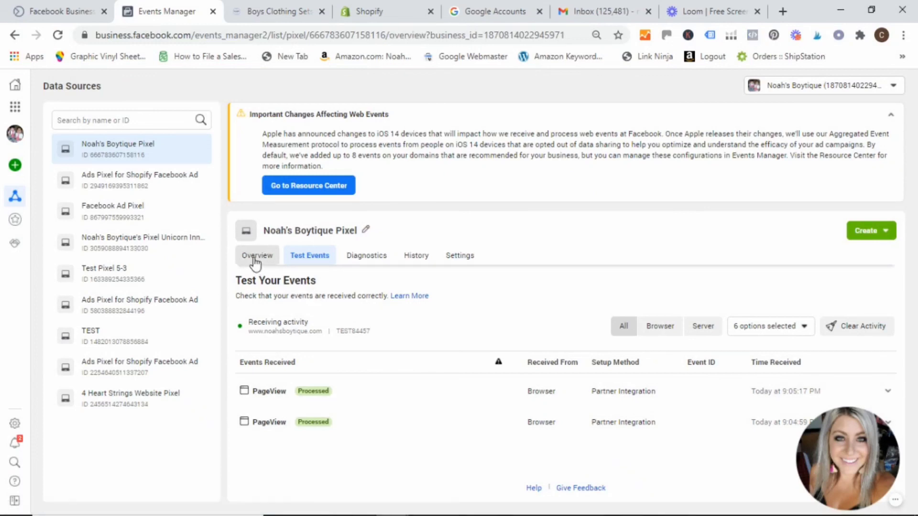
left_click(256, 255)
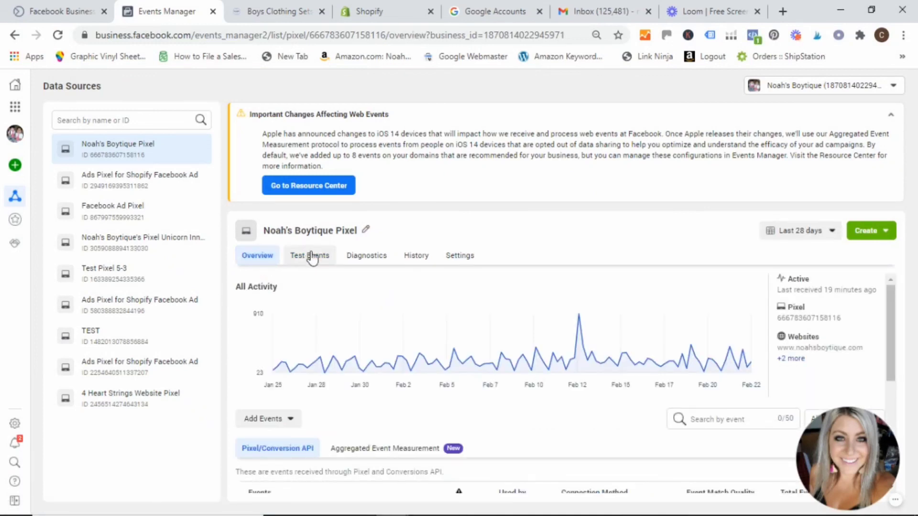
left_click(309, 256)
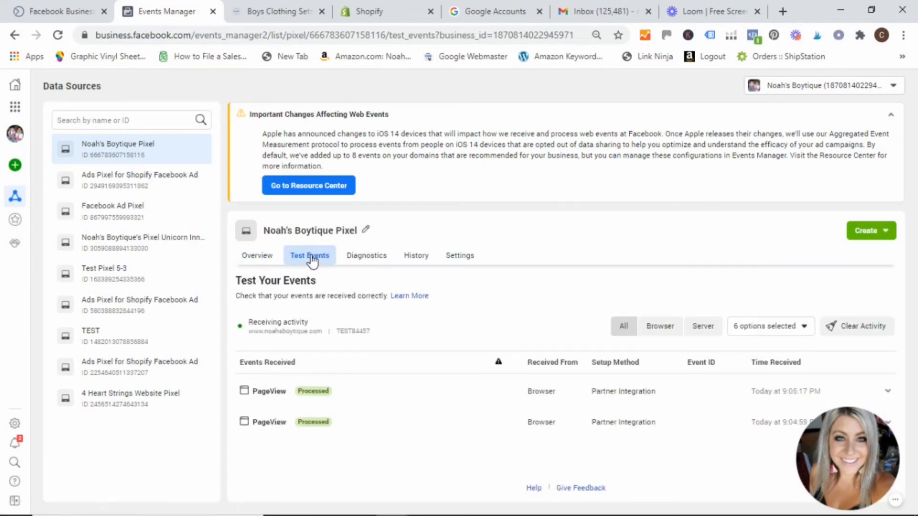